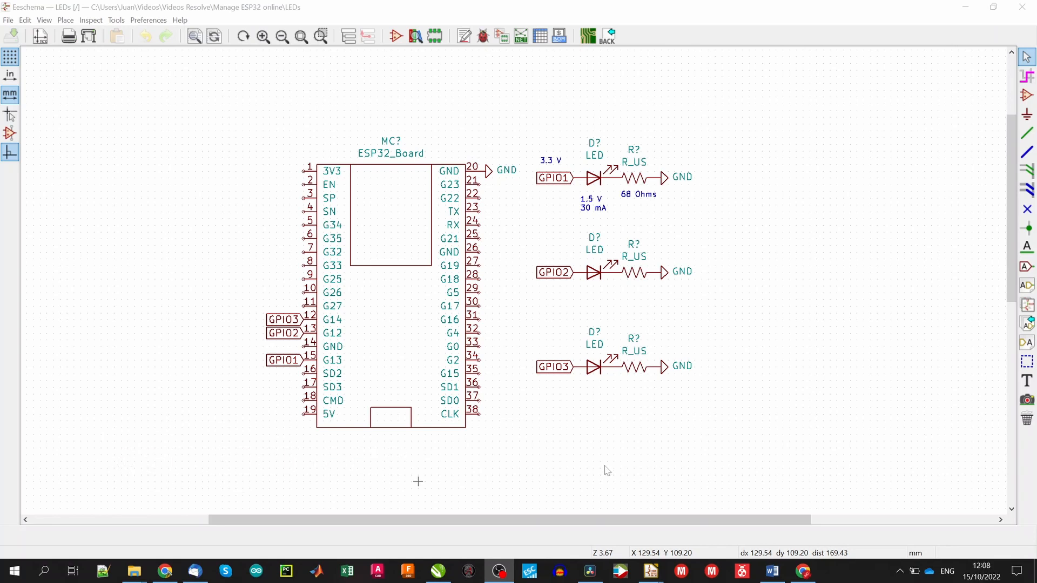
{"action": "mouse_move", "coordinate": [688, 228]}
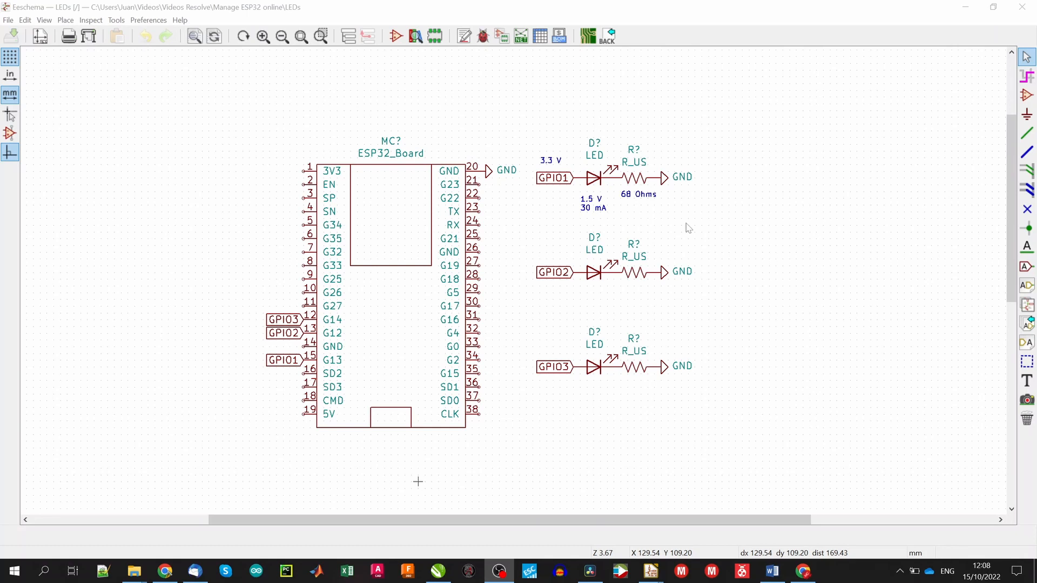
{"action": "mouse_move", "coordinate": [545, 190]}
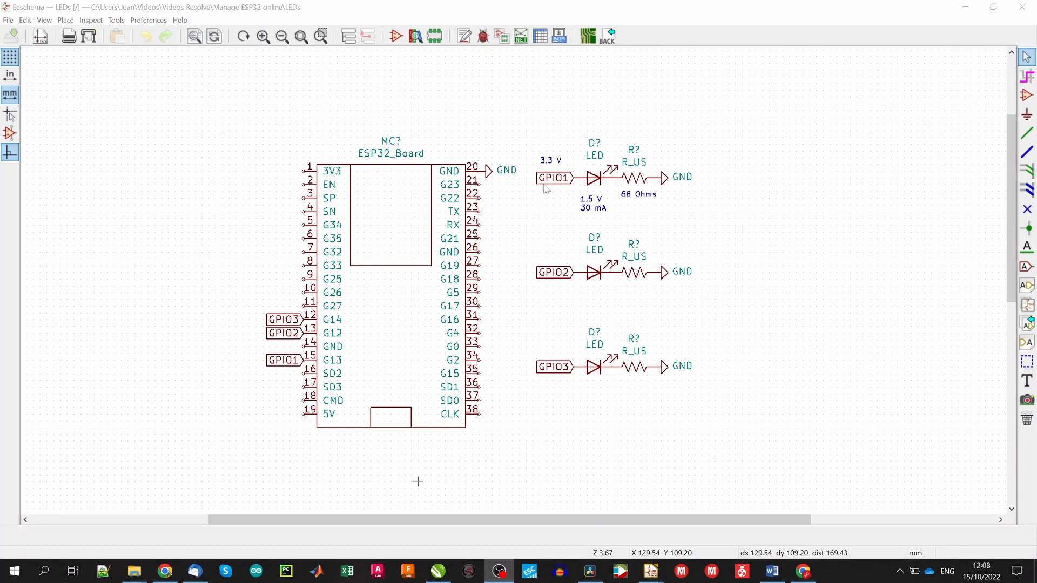
{"action": "mouse_move", "coordinate": [316, 312]}
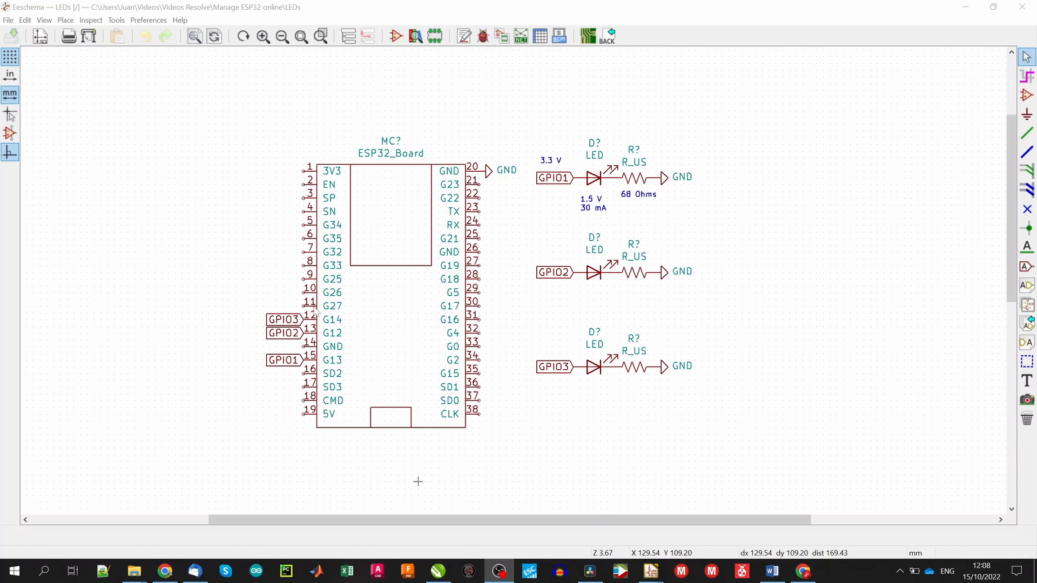
{"action": "mouse_move", "coordinate": [350, 333]}
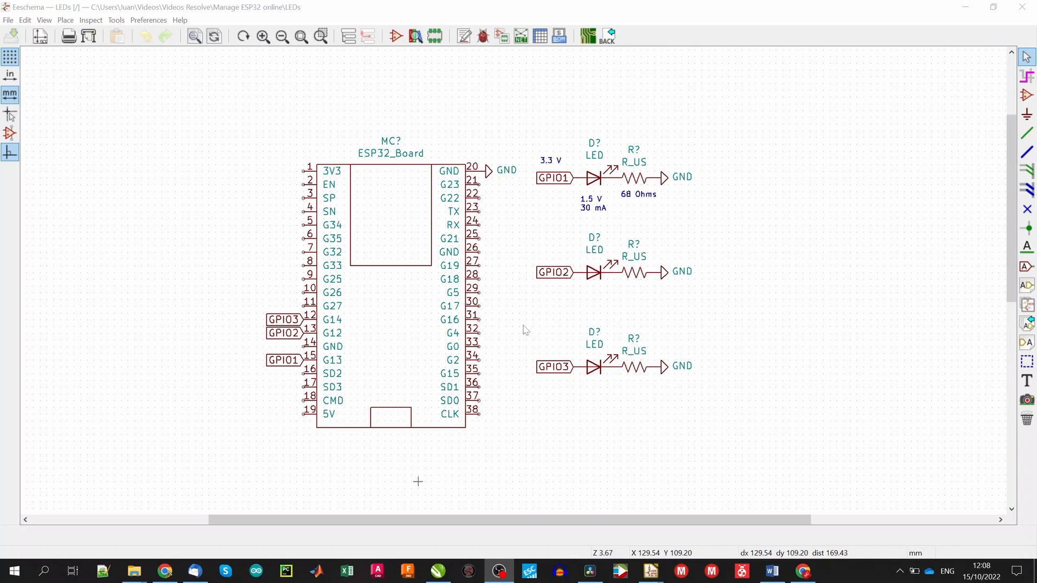
{"action": "mouse_move", "coordinate": [645, 247]}
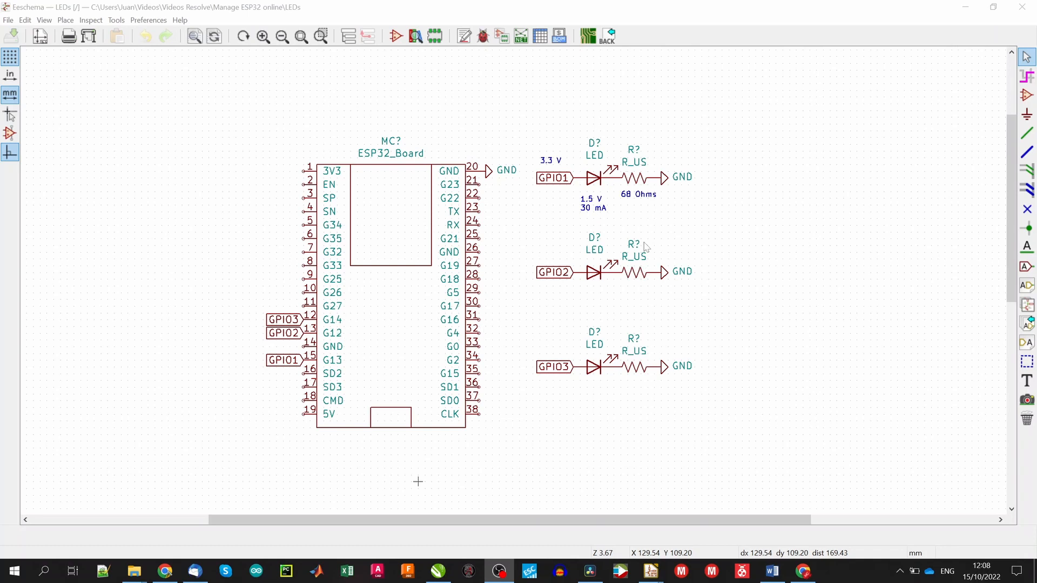
{"action": "mouse_move", "coordinate": [654, 261]}
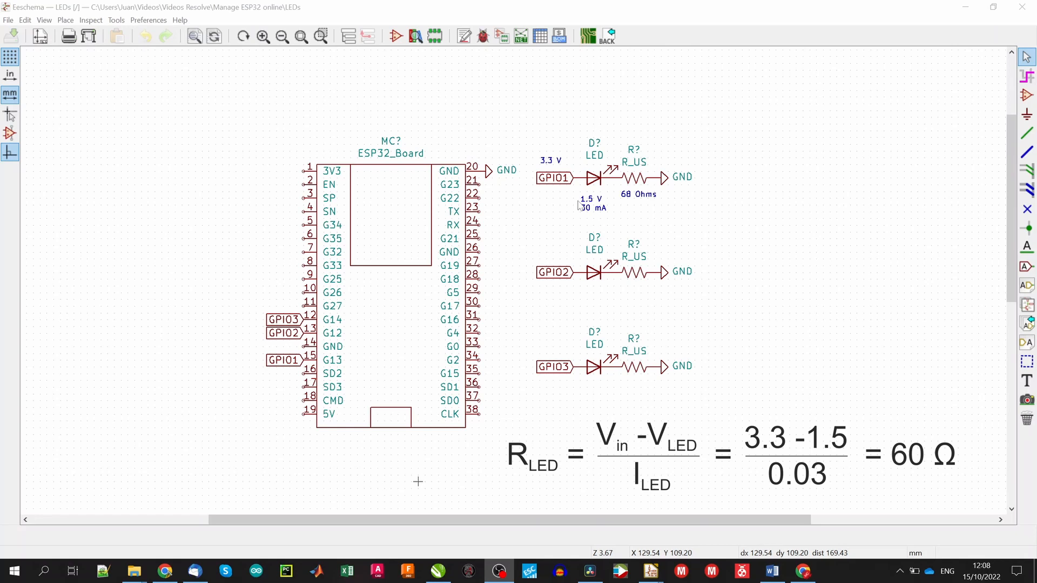
{"action": "mouse_move", "coordinate": [603, 221]}
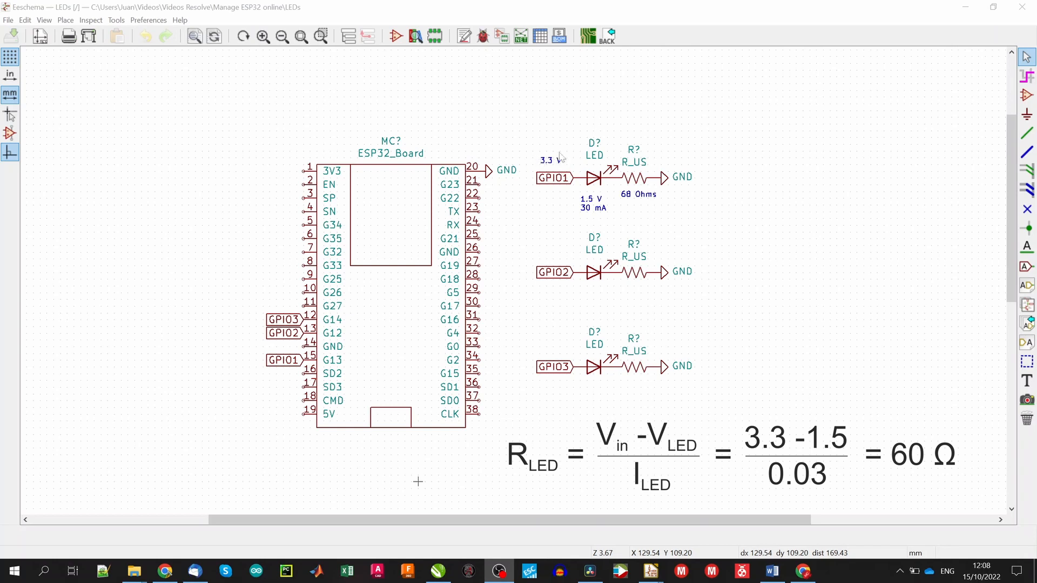
{"action": "mouse_move", "coordinate": [637, 190]}
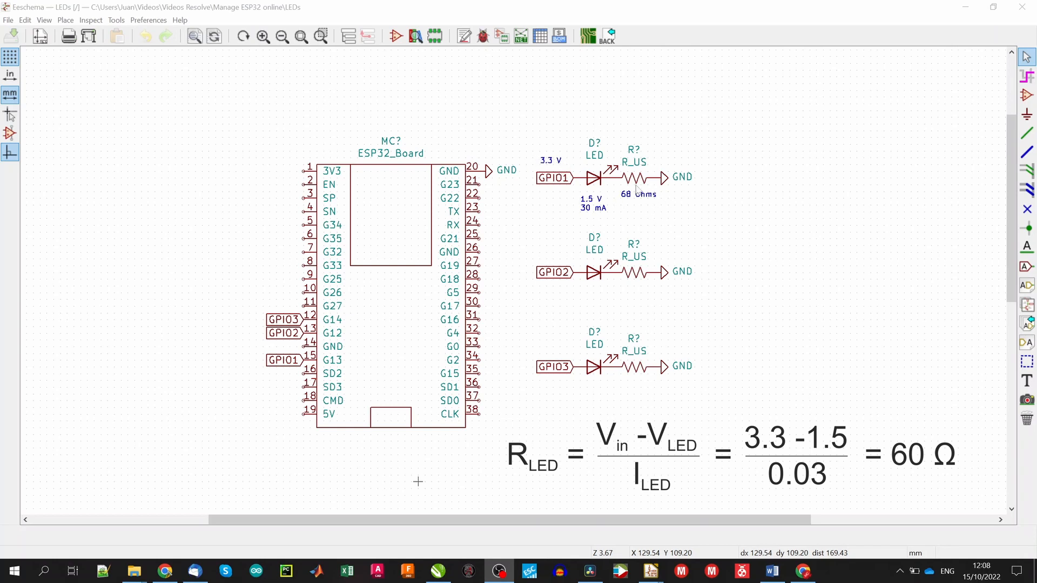
{"action": "mouse_move", "coordinate": [648, 212]}
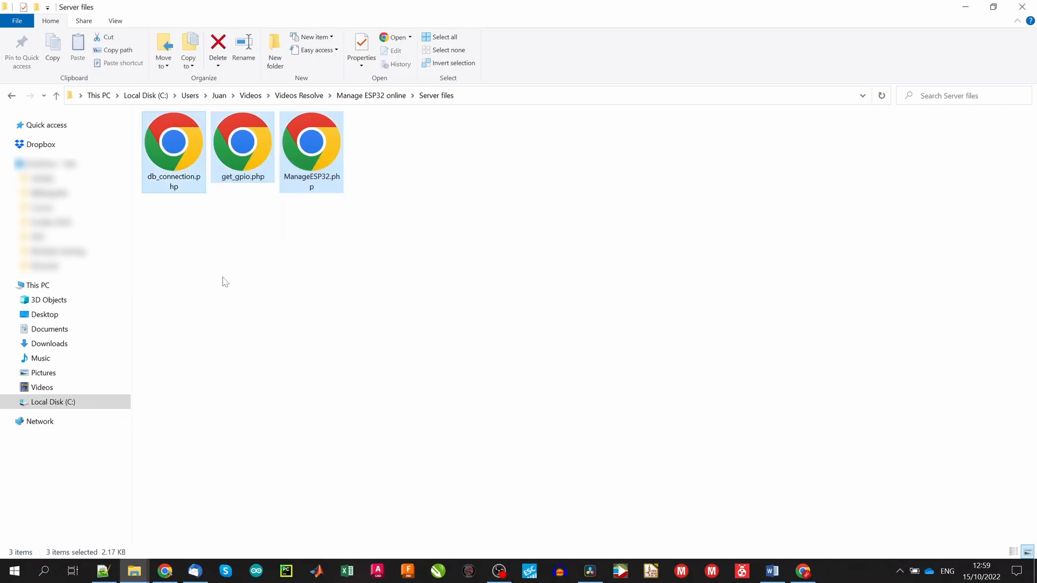
{"action": "mouse_move", "coordinate": [213, 244]}
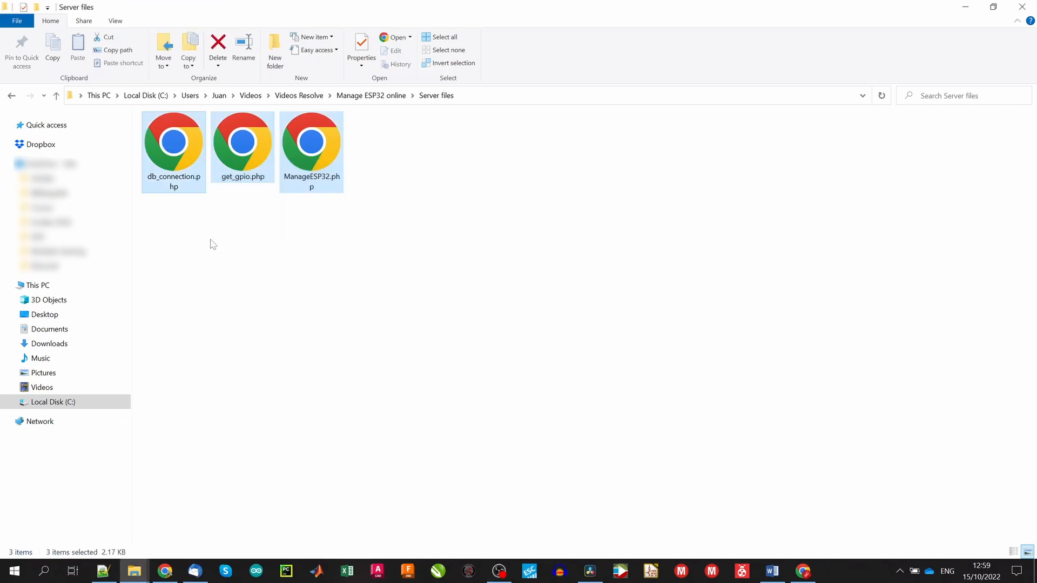
Step: Bring the ManageESP32.php and get_gpio.php files into Notepad++ alongside the connection code
{"action": "left_click", "coordinate": [212, 244]}
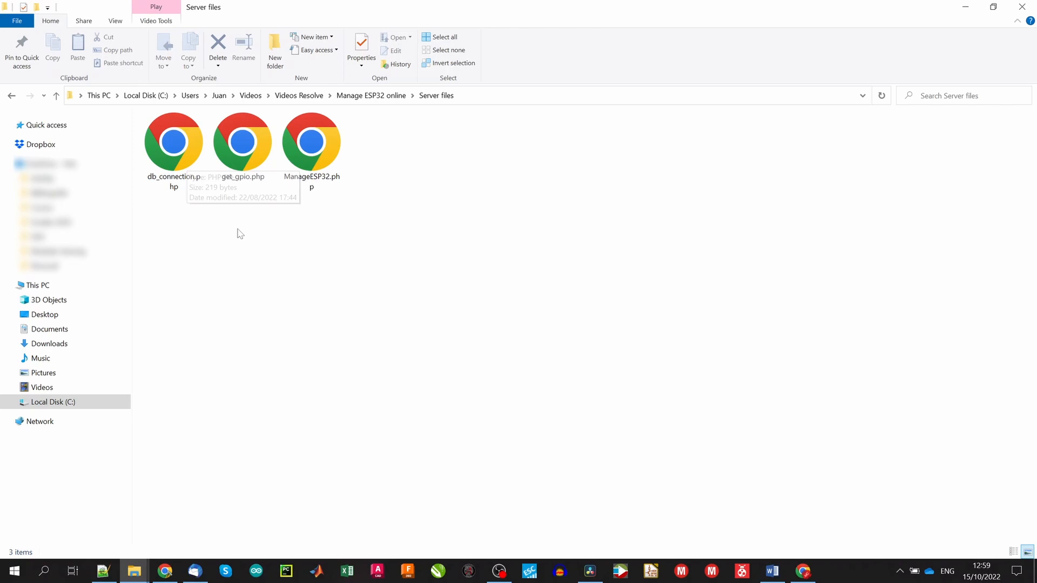
{"action": "mouse_move", "coordinate": [238, 233]}
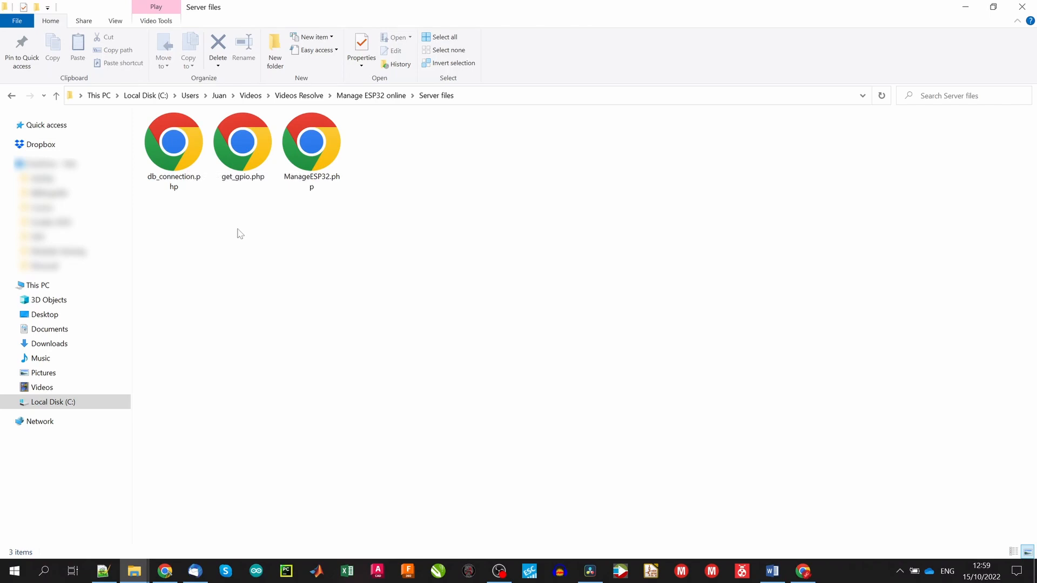
{"action": "left_click", "coordinate": [311, 145]}
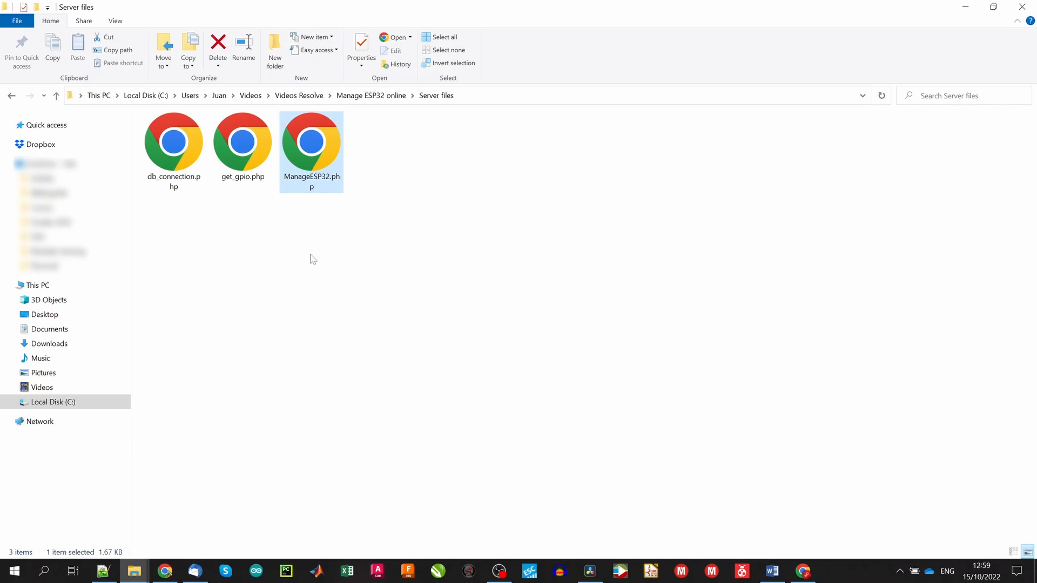
{"action": "mouse_move", "coordinate": [274, 247]}
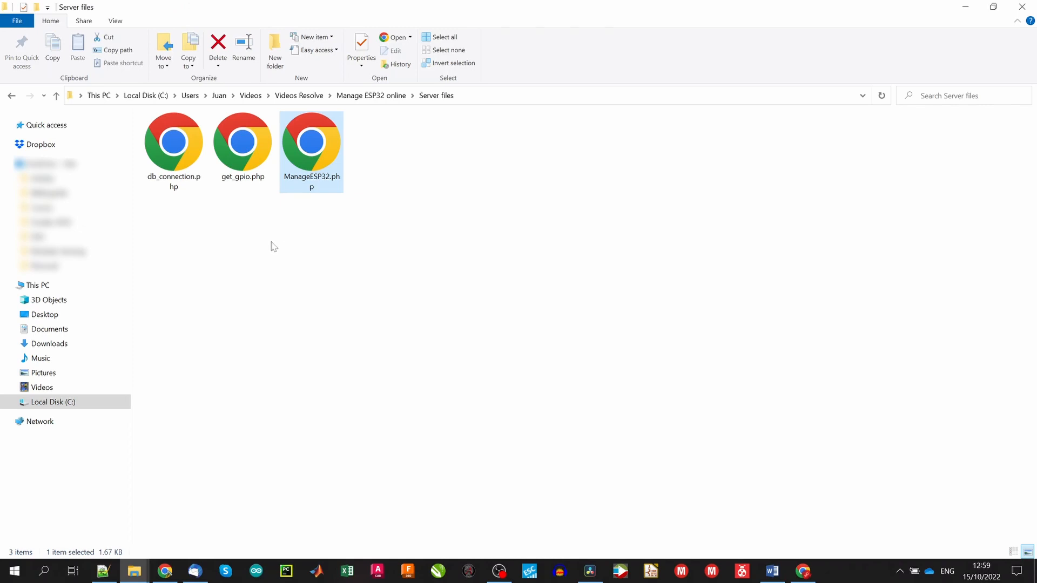
{"action": "left_click", "coordinate": [242, 142]}
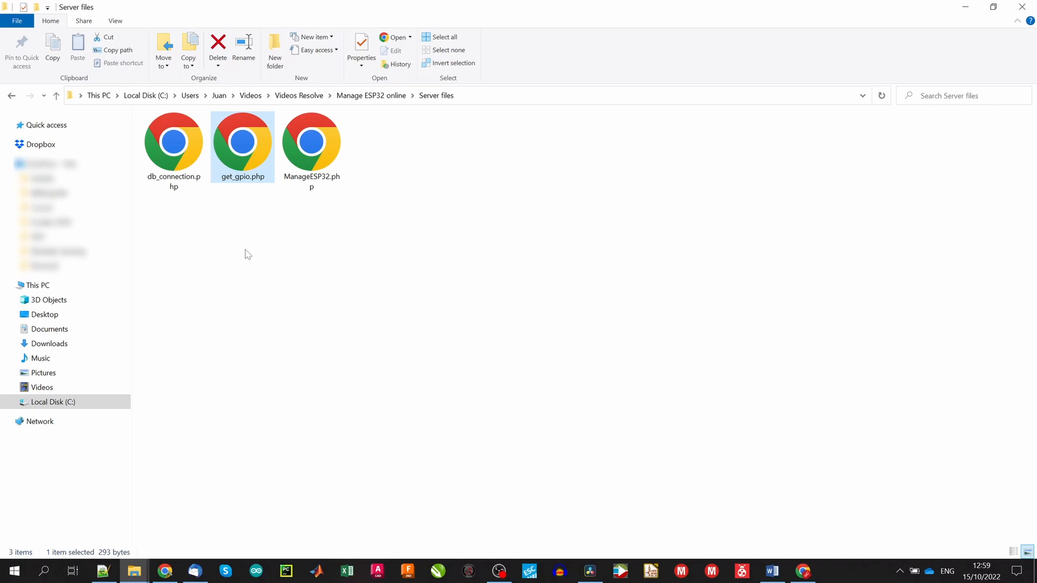
{"action": "mouse_move", "coordinate": [176, 404]}
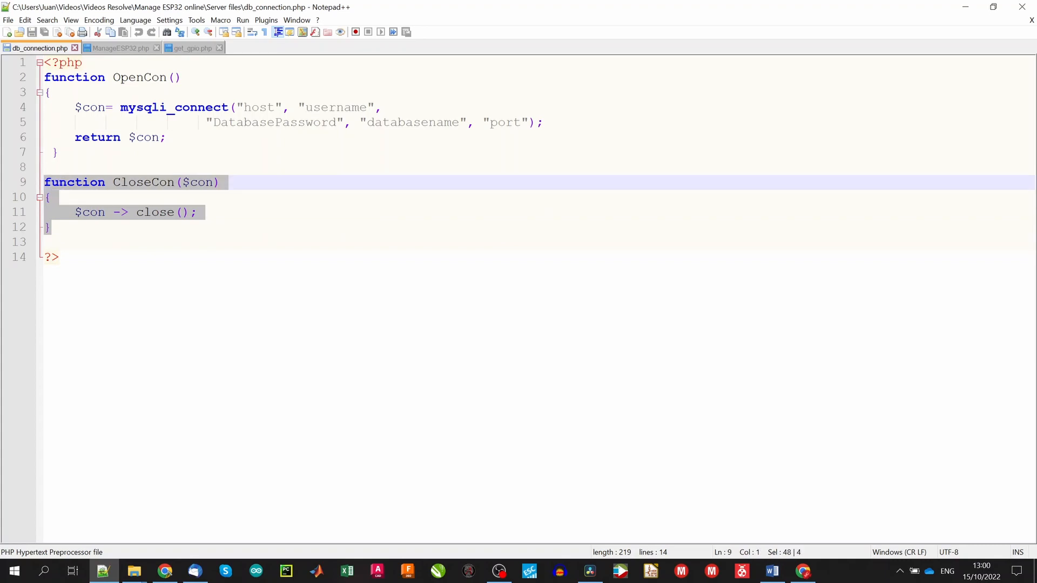
{"action": "left_click", "coordinate": [66, 241]}
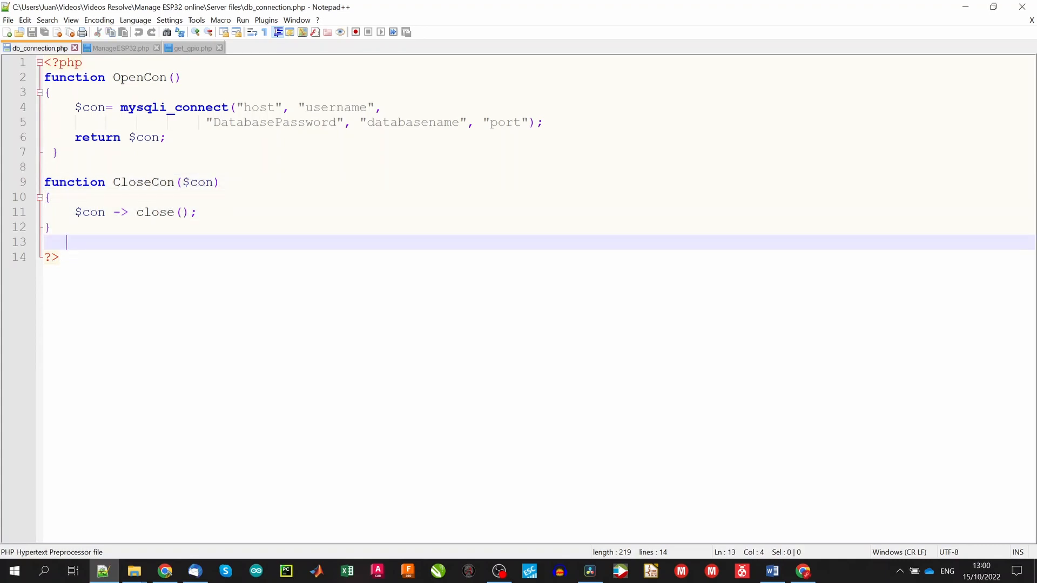
{"action": "mouse_move", "coordinate": [121, 47]}
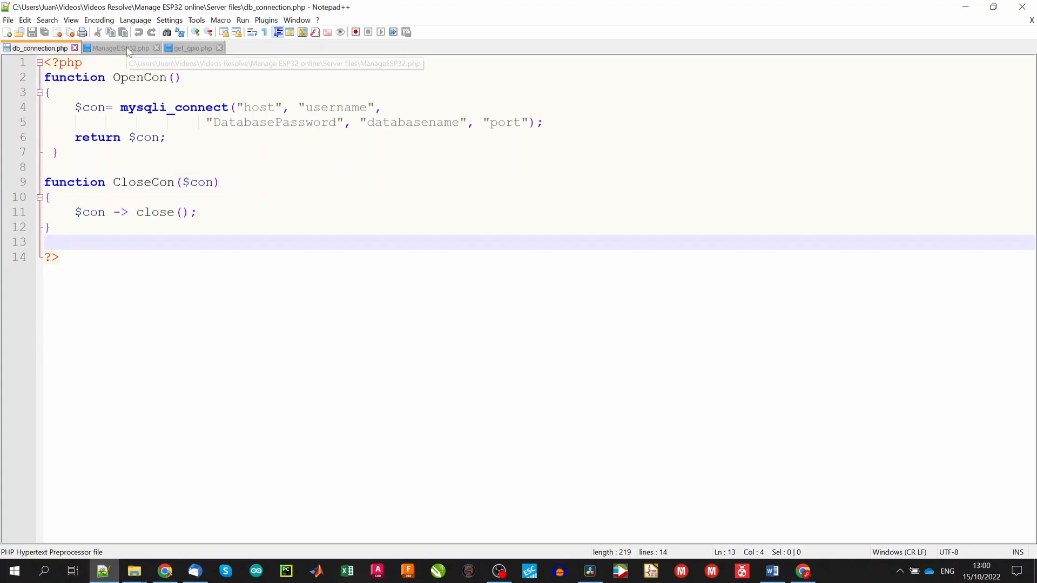
Step: Review ManageESP32.php, scrolling from its PHP logic down to the HTML GPIO button forms
{"action": "left_click", "coordinate": [119, 48]}
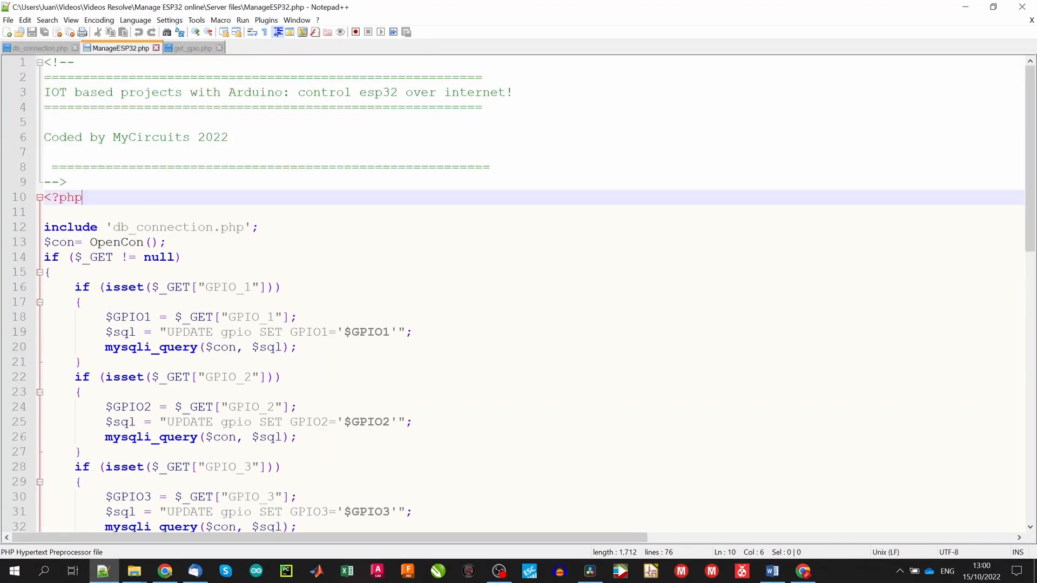
{"action": "scroll", "scroll_direction": "down", "scroll_amount": 3}
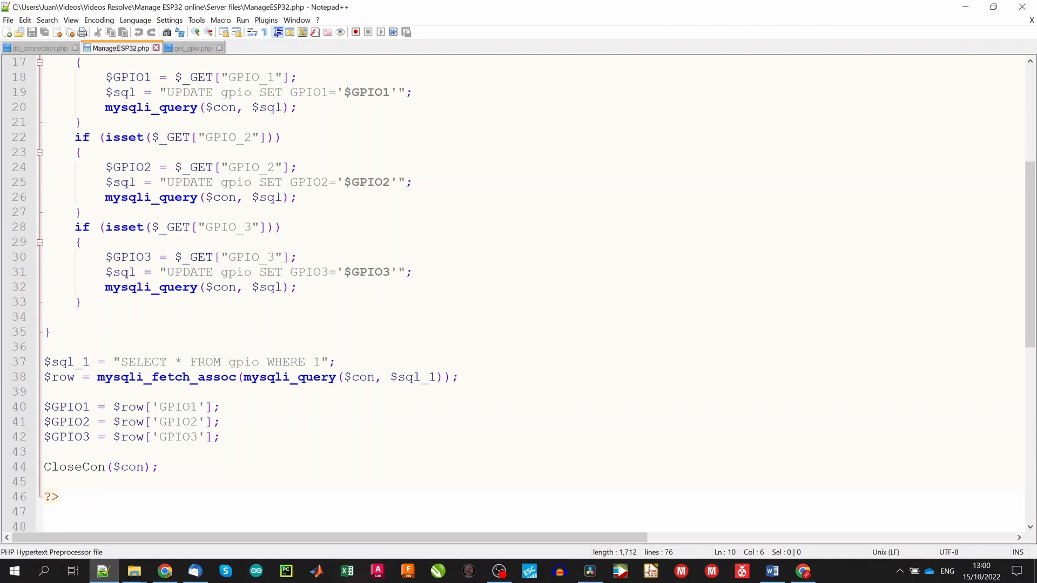
{"action": "scroll", "scroll_direction": "down", "scroll_amount": 3}
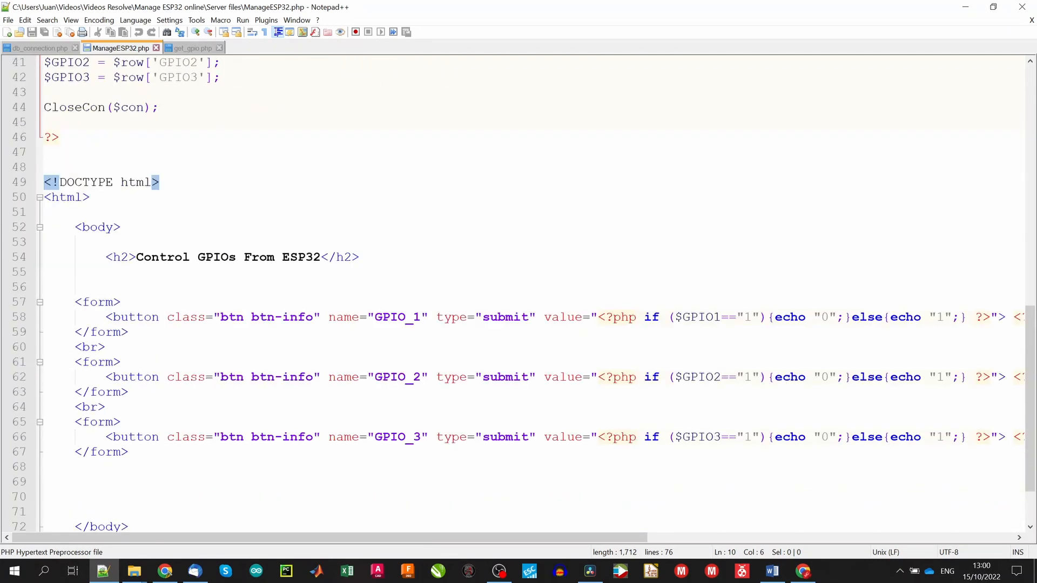
{"action": "left_click_drag", "start_coordinate": [122, 317], "coordinate": [76, 466]}
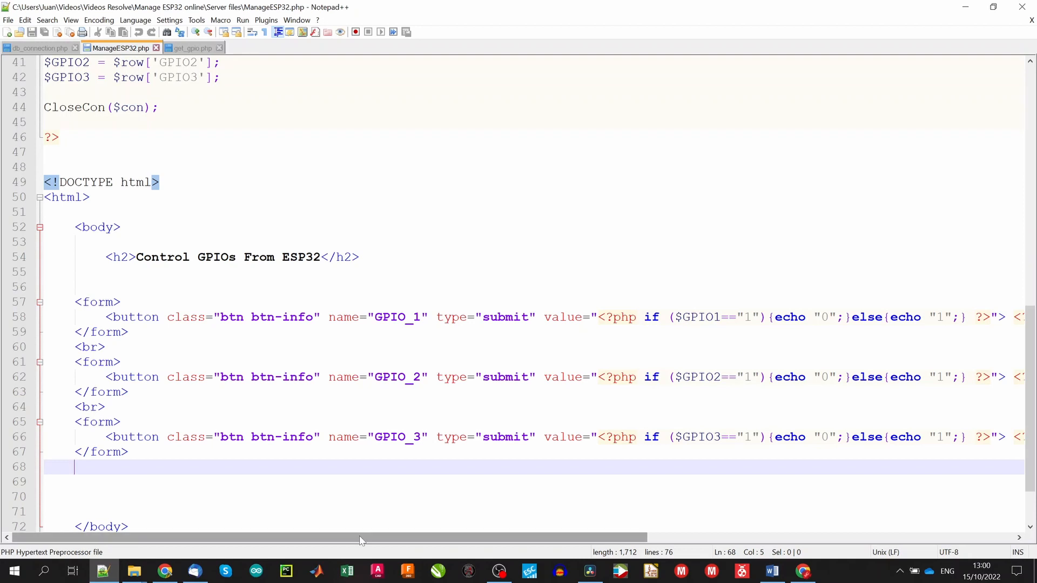
{"action": "left_click_drag", "start_coordinate": [360, 538], "coordinate": [519, 538]}
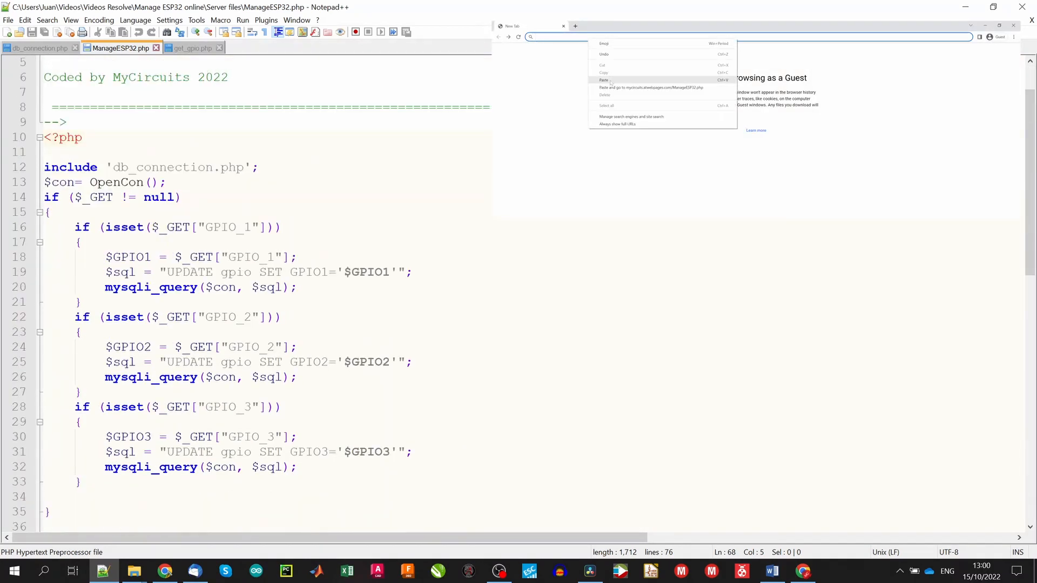
{"action": "left_click", "coordinate": [623, 87]}
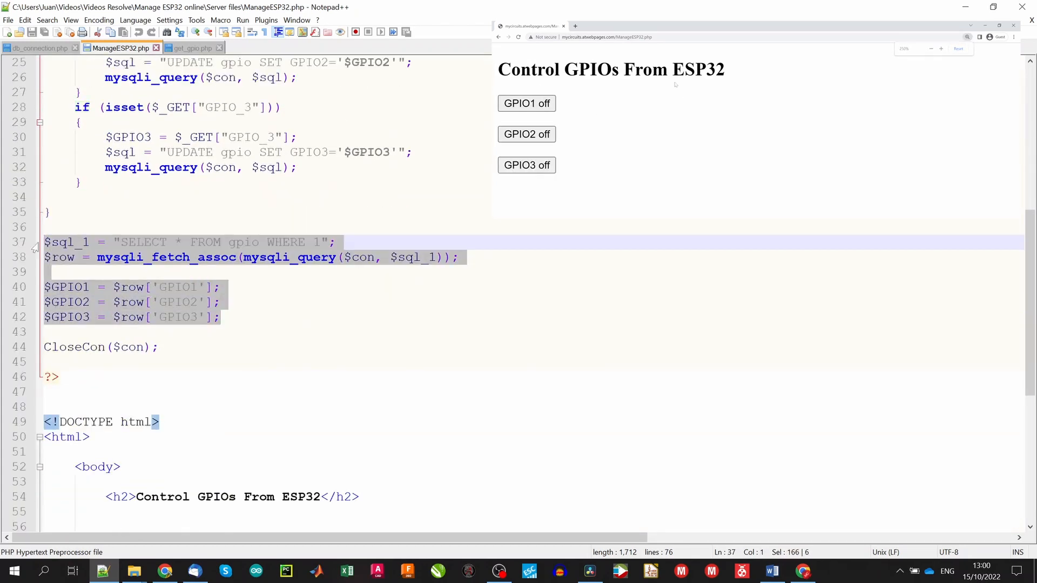
{"action": "scroll", "scroll_direction": "down", "scroll_amount": 3}
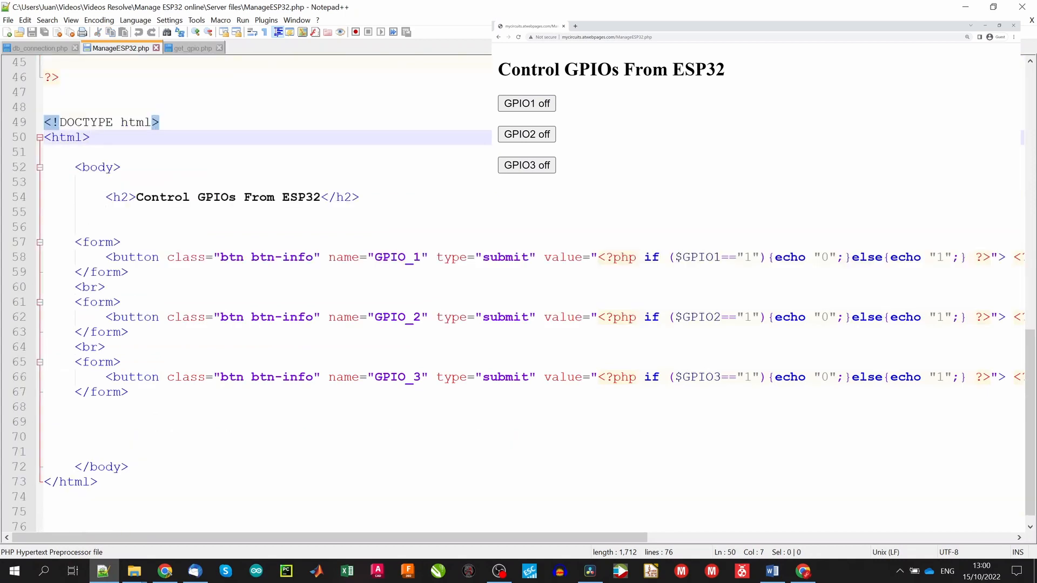
{"action": "left_click_drag", "start_coordinate": [561, 69], "coordinate": [724, 70]}
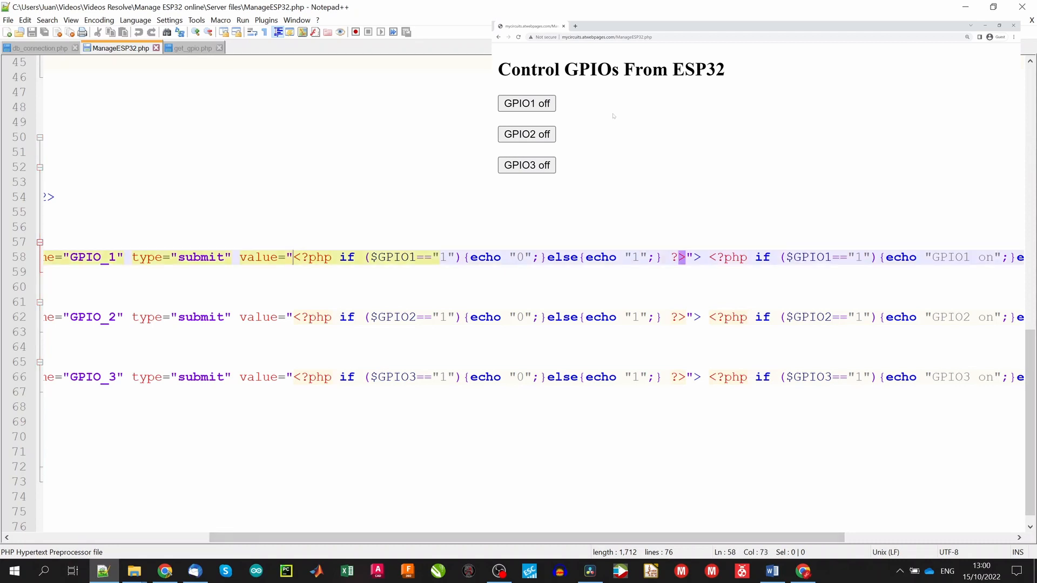
{"action": "mouse_move", "coordinate": [565, 110]}
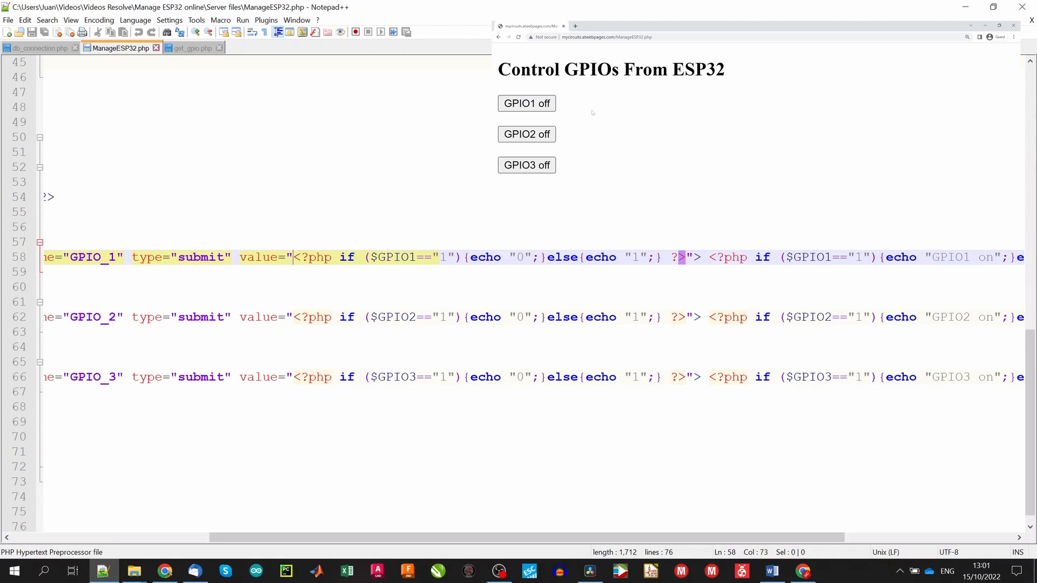
{"action": "scroll", "scroll_direction": "right", "scroll_amount": 3}
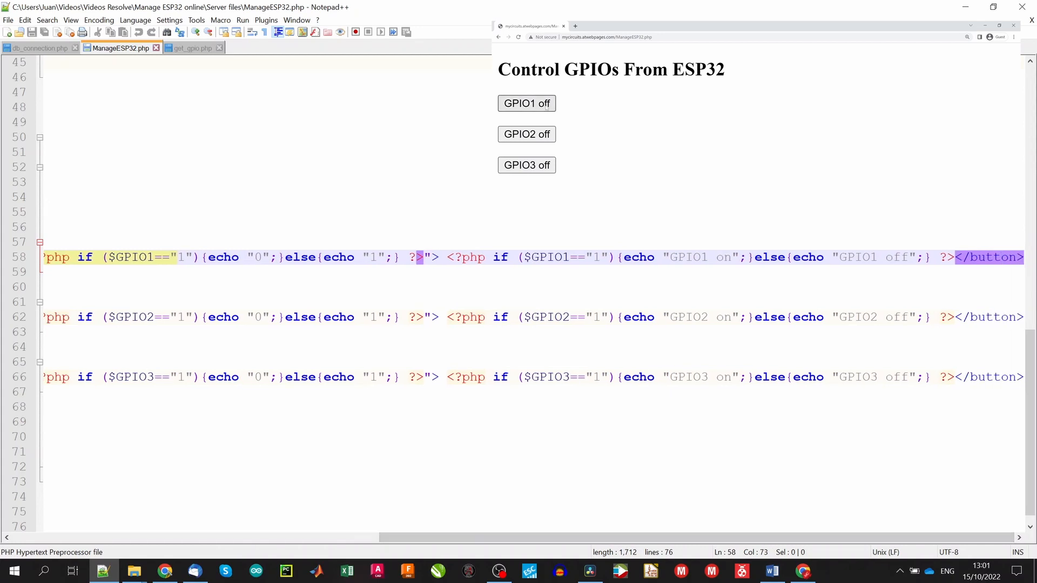
{"action": "left_click", "coordinate": [526, 104]}
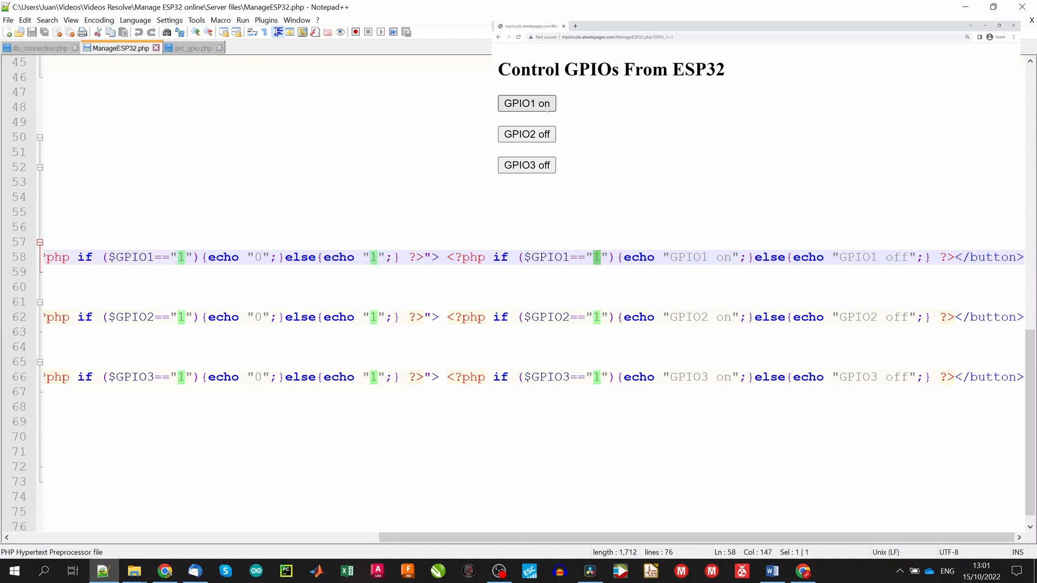
{"action": "left_click", "coordinate": [527, 104]}
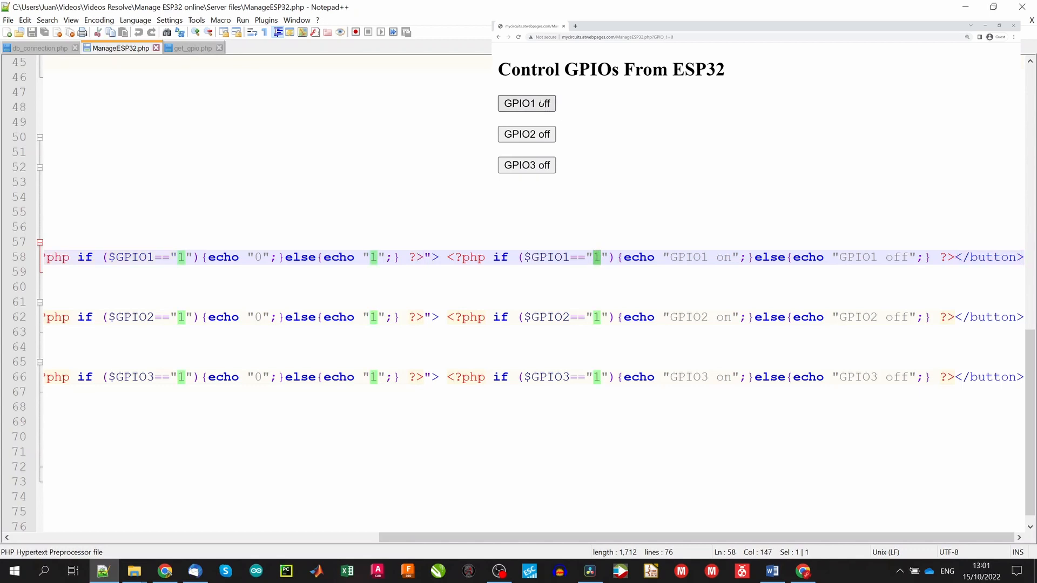
{"action": "left_click", "coordinate": [748, 36]}
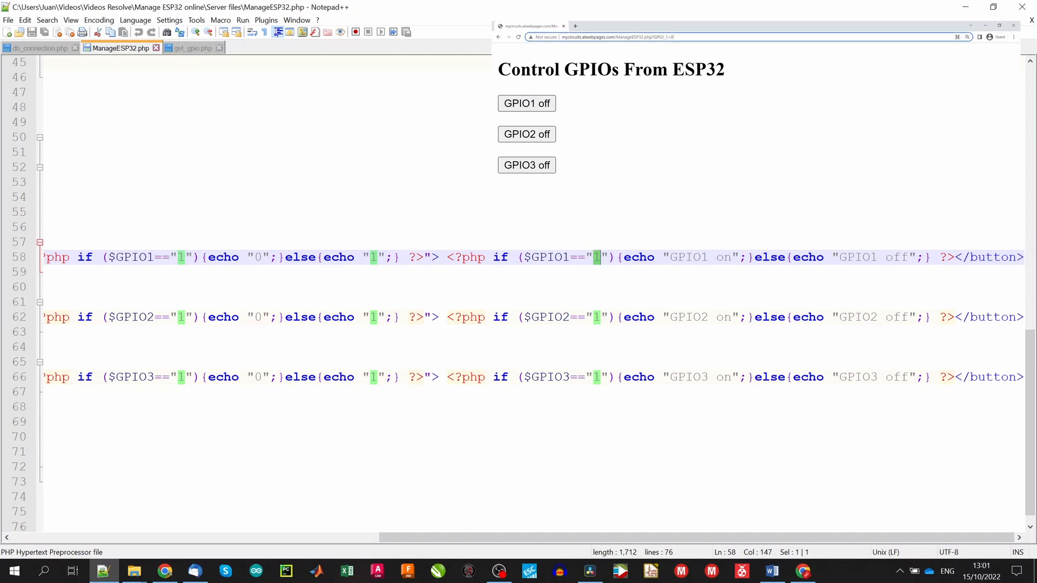
{"action": "scroll", "scroll_direction": "left", "scroll_amount": 3}
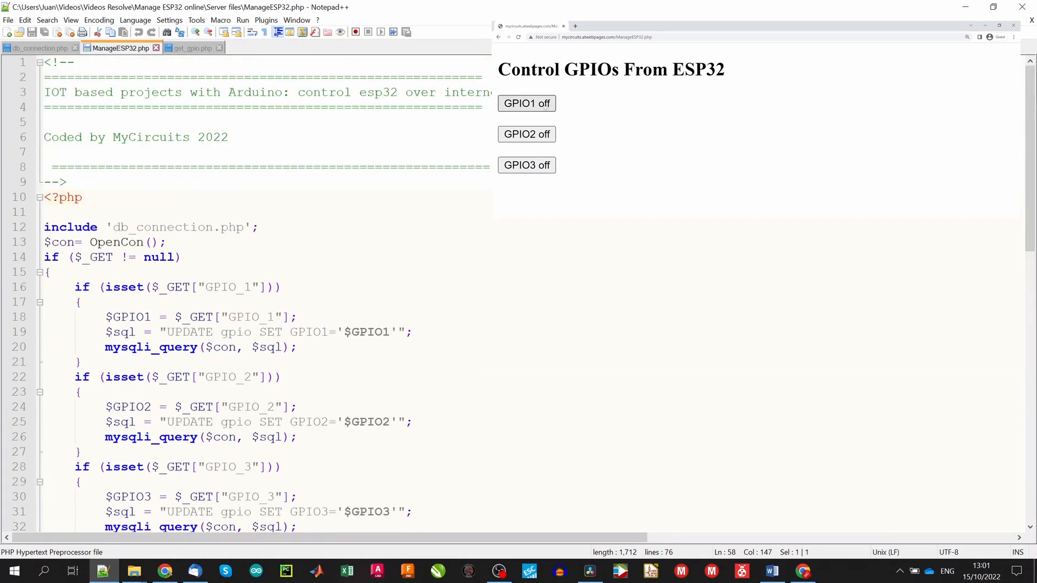
{"action": "left_click", "coordinate": [526, 104]}
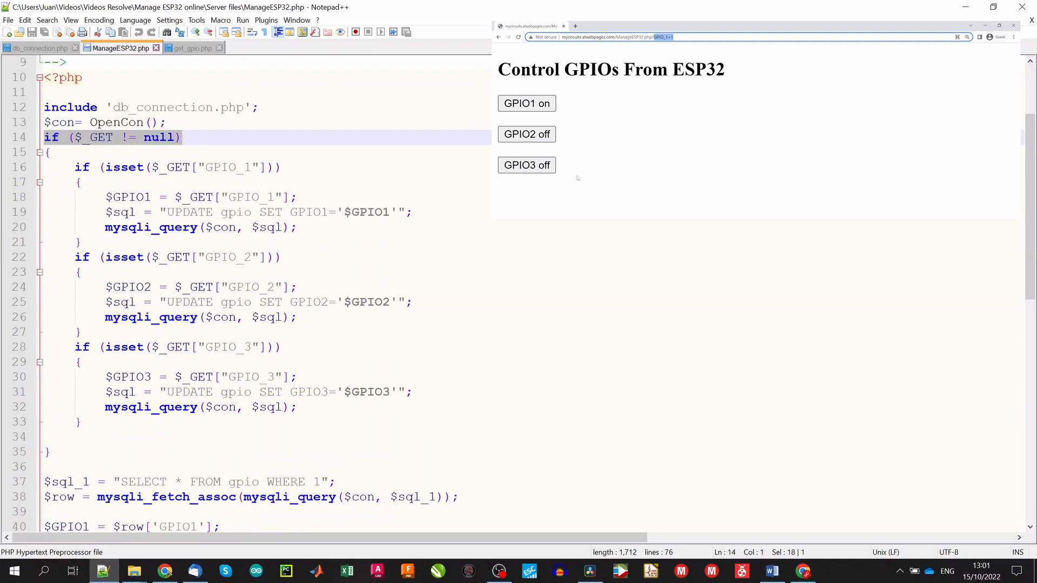
{"action": "left_click", "coordinate": [210, 167]}
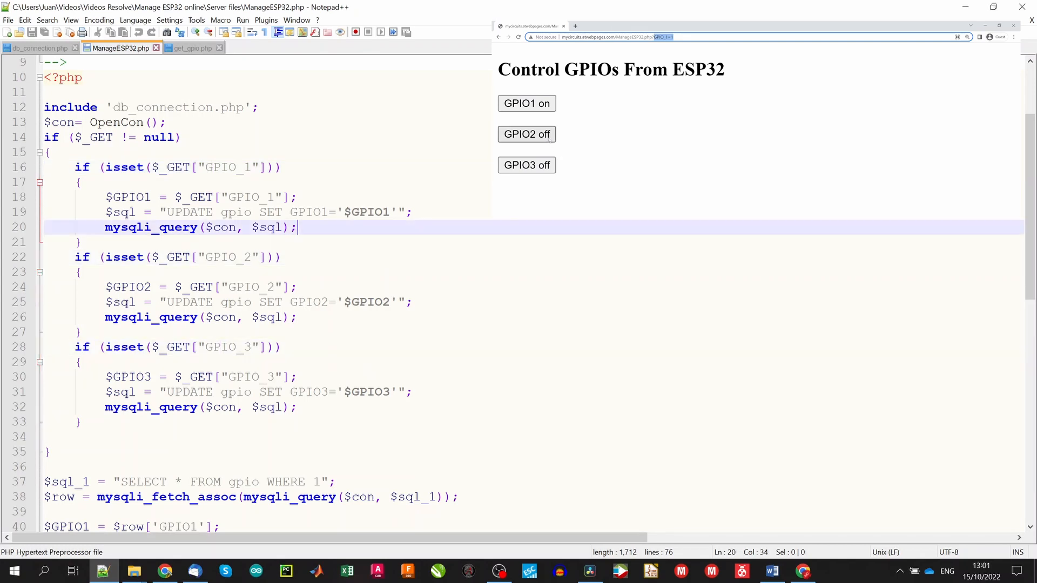
{"action": "left_click", "coordinate": [526, 135]}
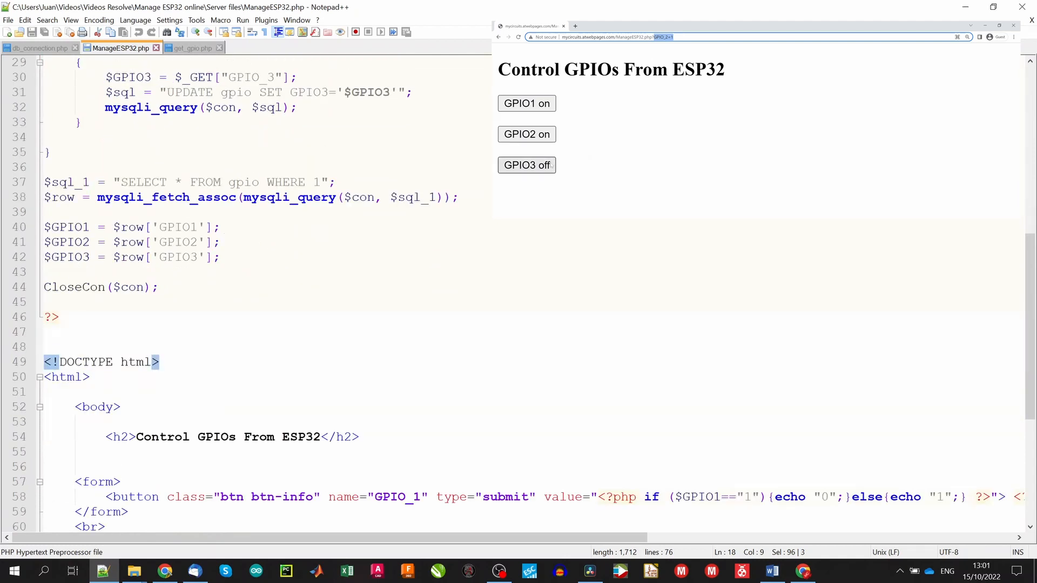
{"action": "left_click", "coordinate": [526, 165]}
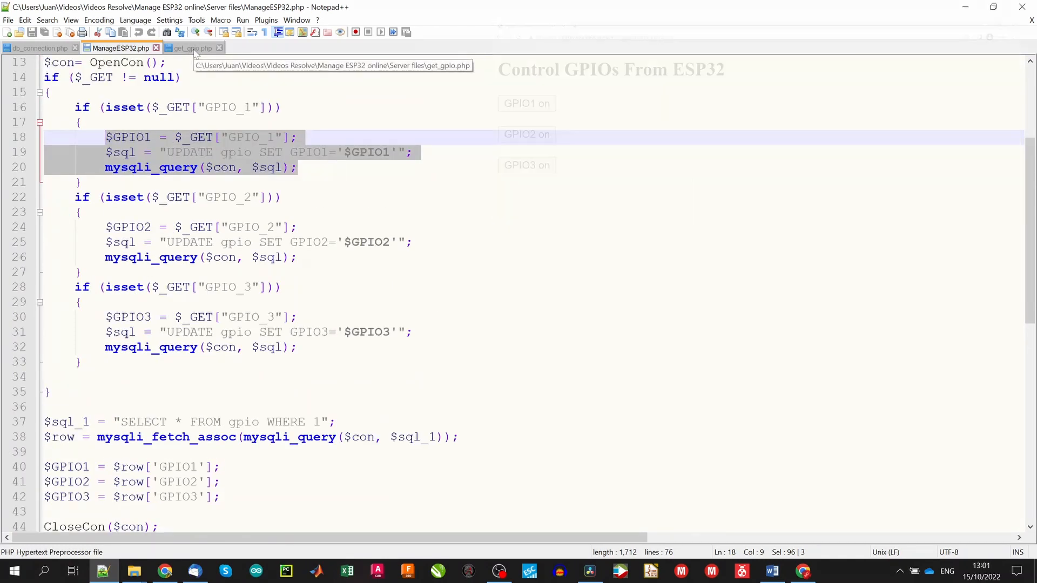
Step: View get_gpio.php, which reads the gpio row and echoes the three GPIO values
{"action": "left_click", "coordinate": [192, 47]}
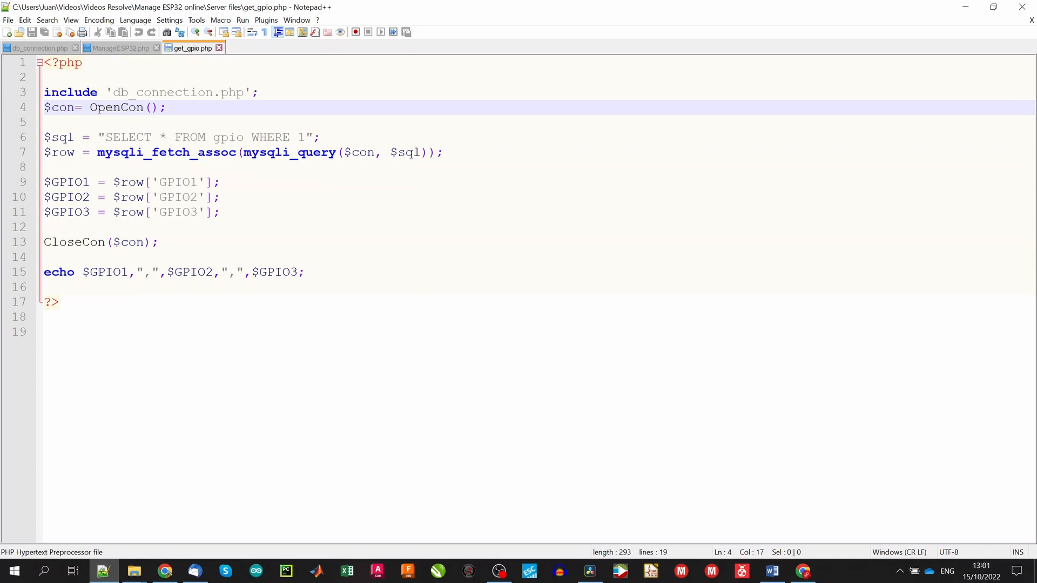
{"action": "left_click", "coordinate": [167, 107]}
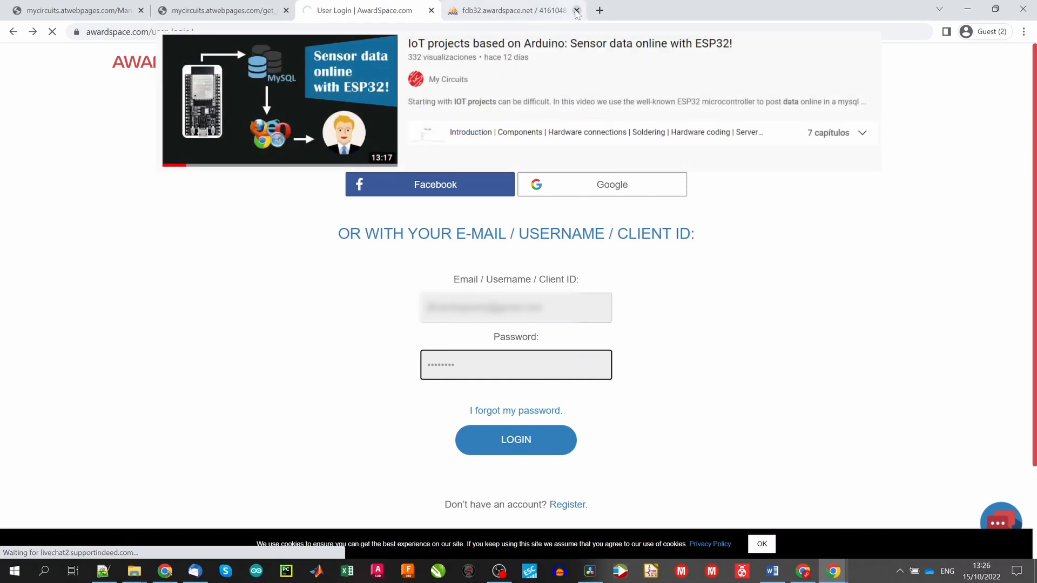
Step: Log in to AwardSpace and open the mycircuits.atwebpages.com folder in File Manager
{"action": "left_click", "coordinate": [576, 10]}
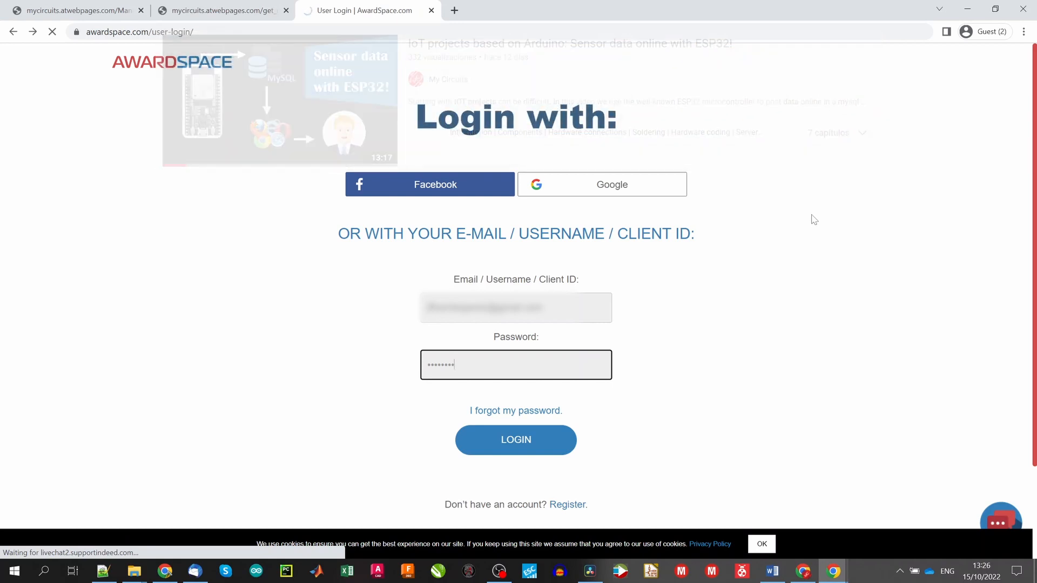
{"action": "left_click", "coordinate": [515, 439]}
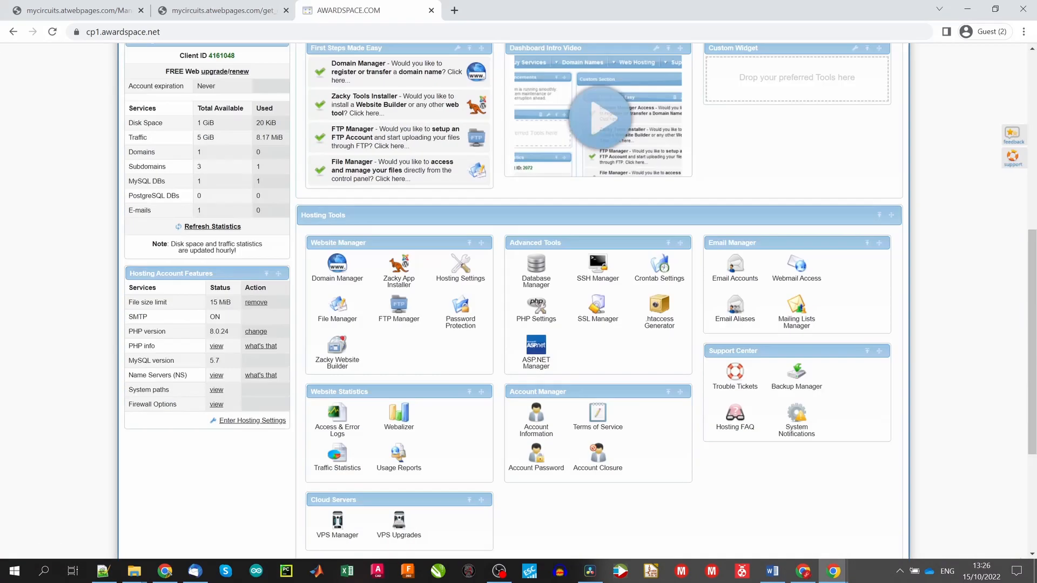
{"action": "left_click", "coordinate": [337, 306]}
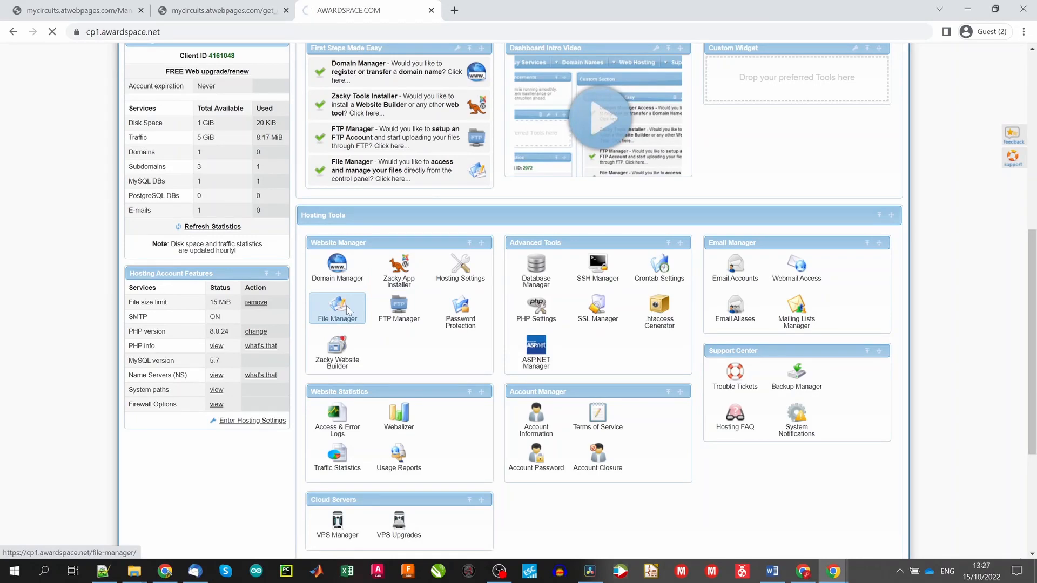
{"action": "left_click", "coordinate": [337, 307]}
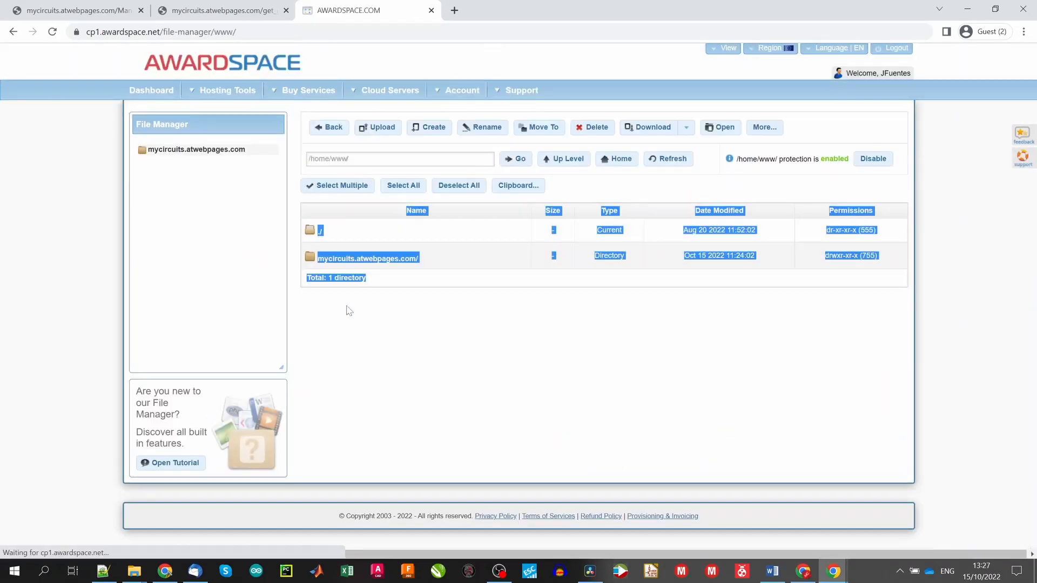
{"action": "double_click", "coordinate": [367, 258]}
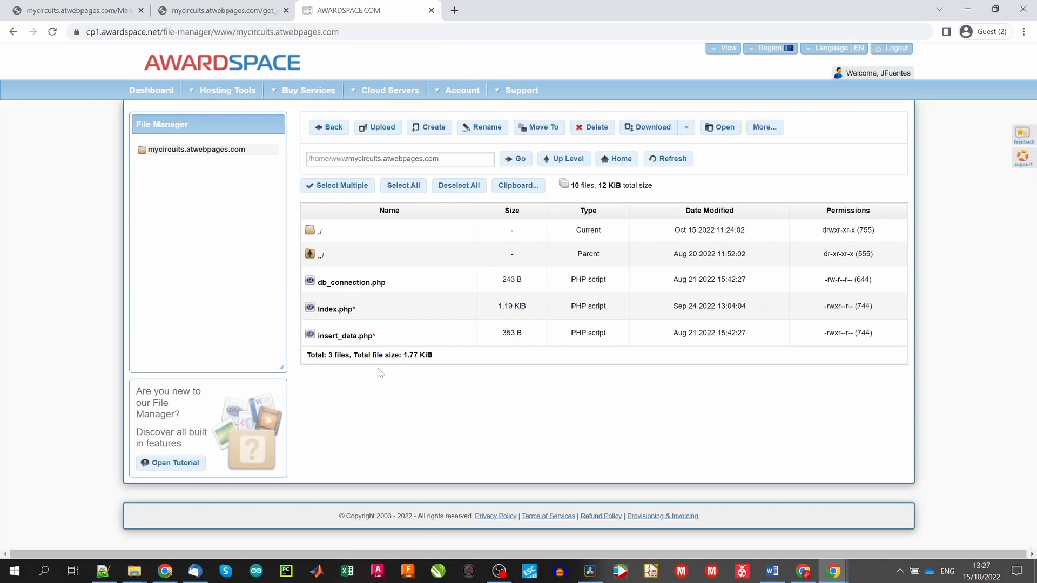
Step: Upload get_gpio.php and ManageESP32.php to the site folder and return to the dashboard
{"action": "left_click", "coordinate": [378, 127]}
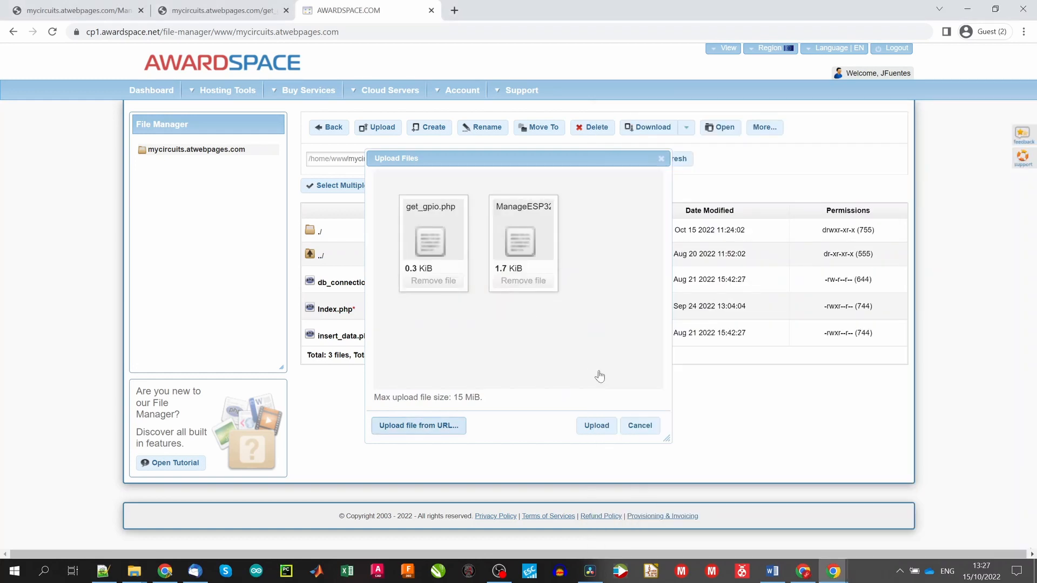
{"action": "left_click", "coordinate": [596, 425]}
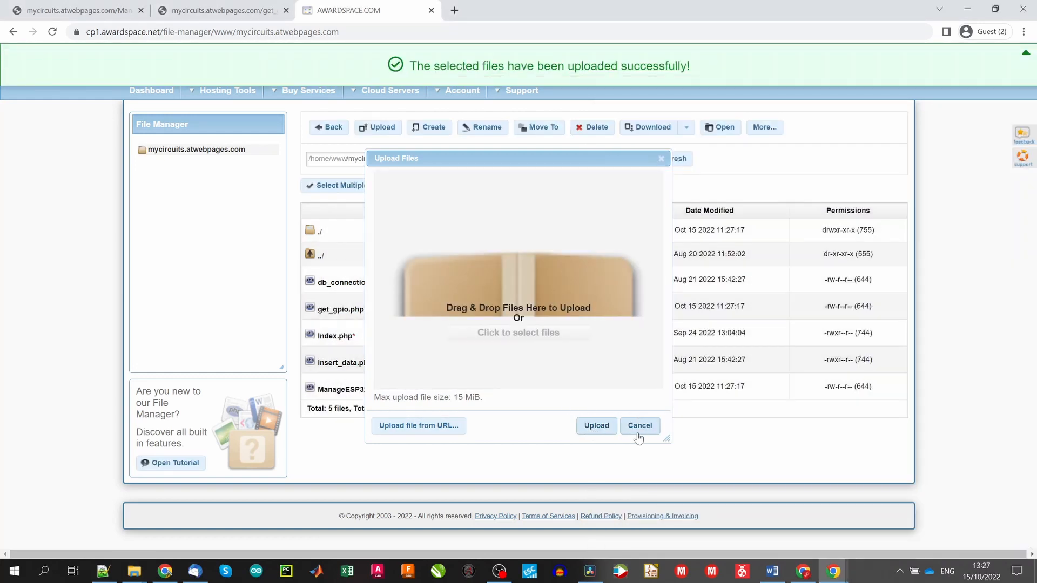
{"action": "left_click", "coordinate": [639, 425]}
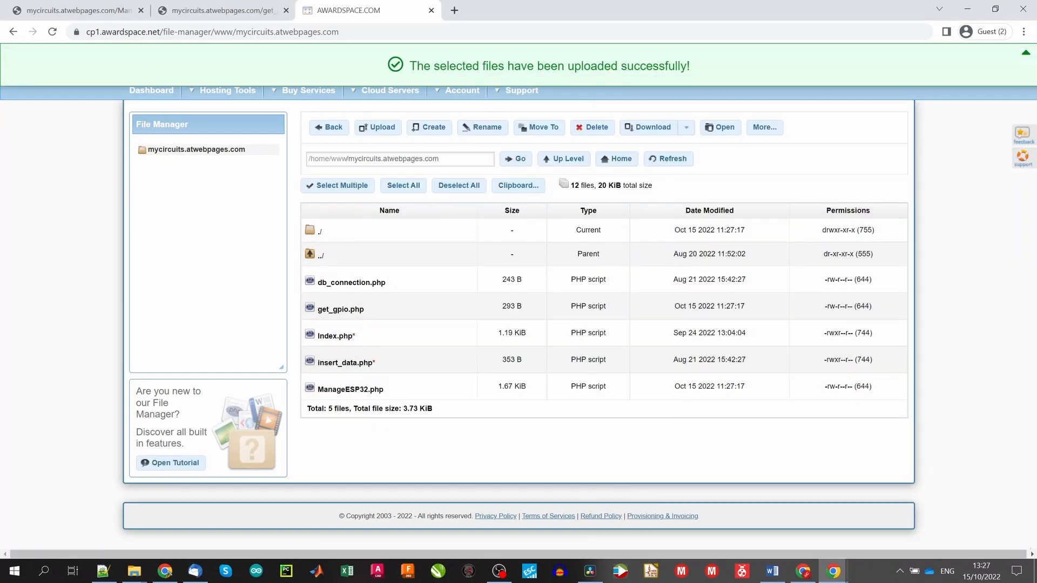
{"action": "mouse_move", "coordinate": [539, 128]}
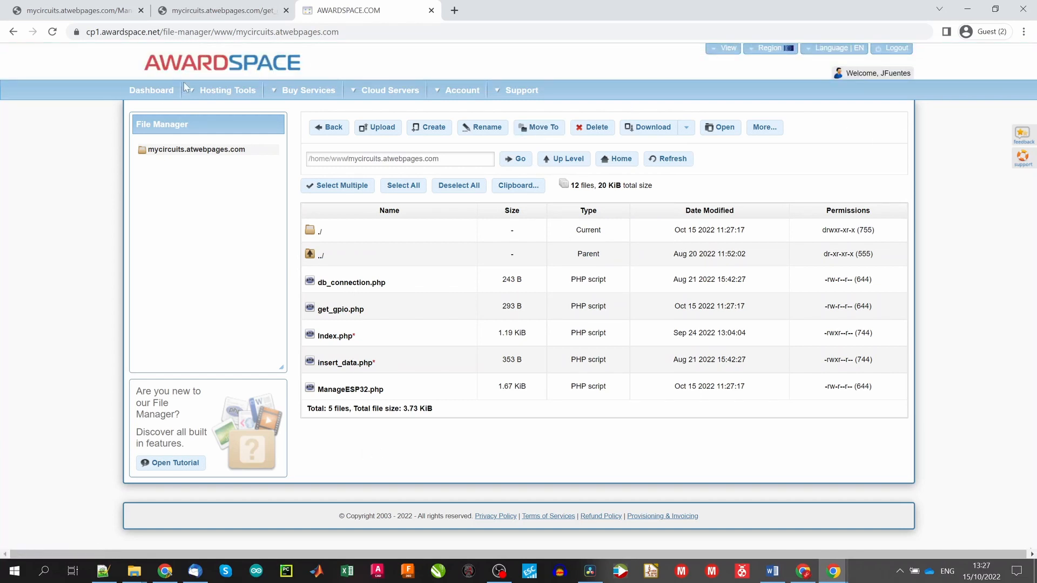
{"action": "left_click", "coordinate": [151, 90]}
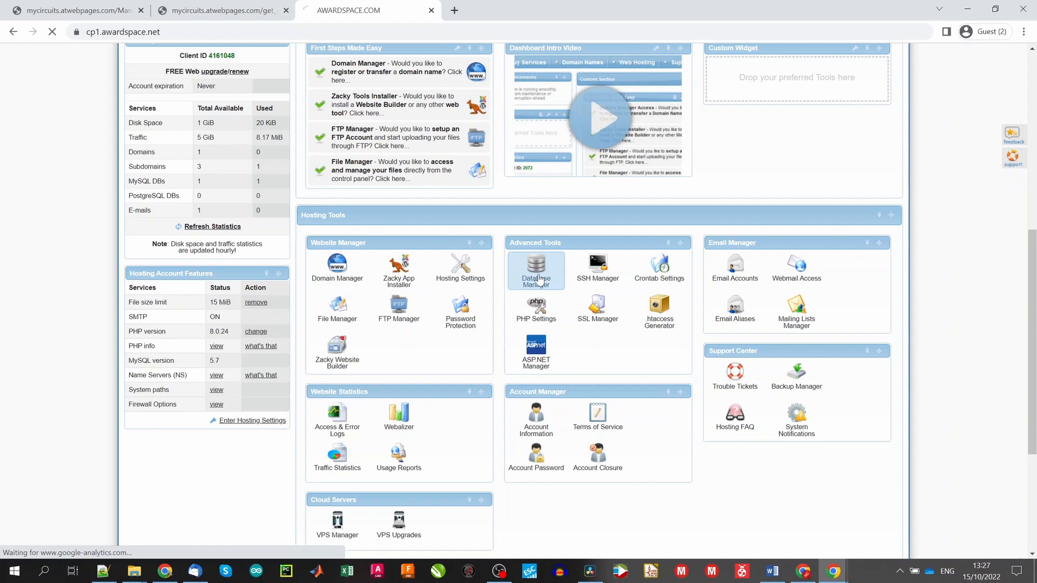
Step: In phpMyAdmin for sensordata, create table gpio with columns GPIO1, GPIO2 and GPIO3 and save it
{"action": "left_click", "coordinate": [536, 268]}
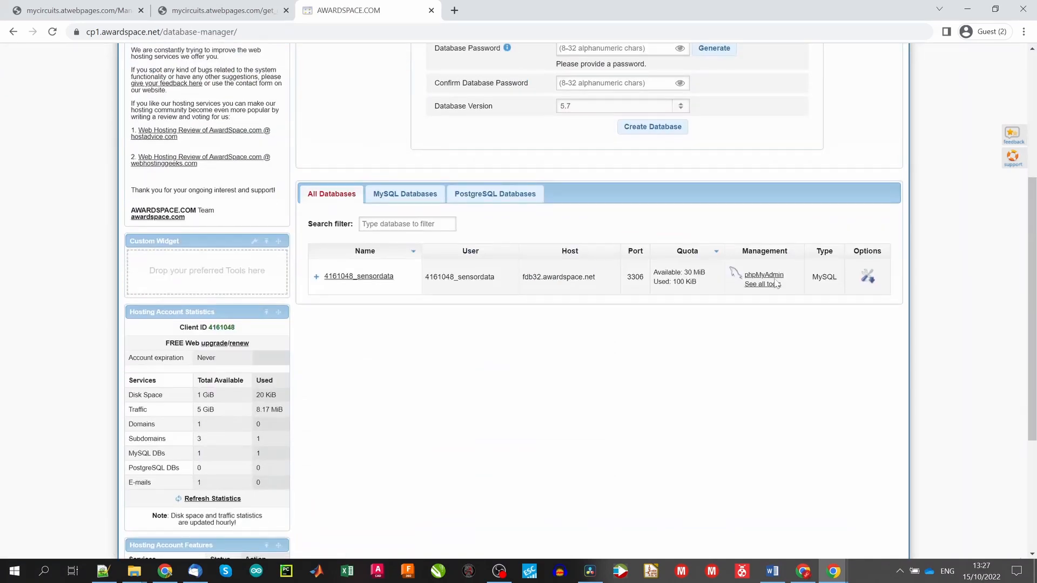
{"action": "left_click", "coordinate": [763, 275]}
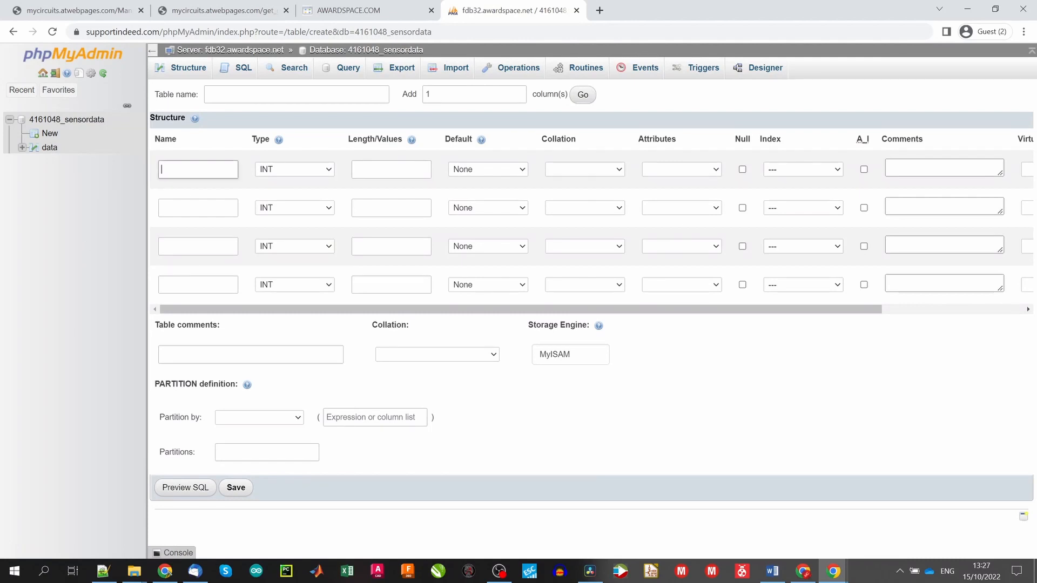
{"action": "type", "text": "gpio"}
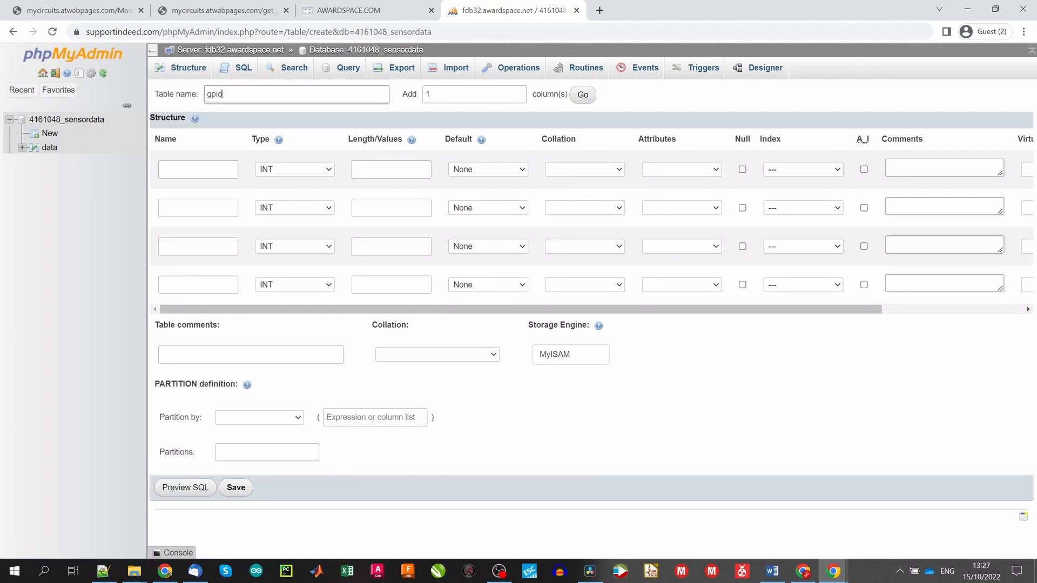
{"action": "type", "text": "GPIO1"}
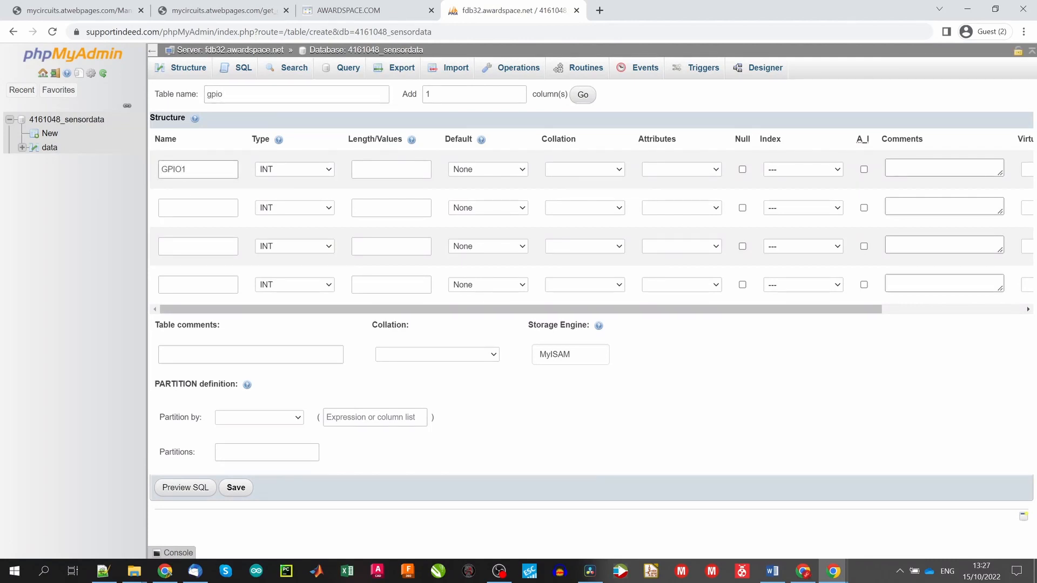
{"action": "type", "text": "GPIO2"}
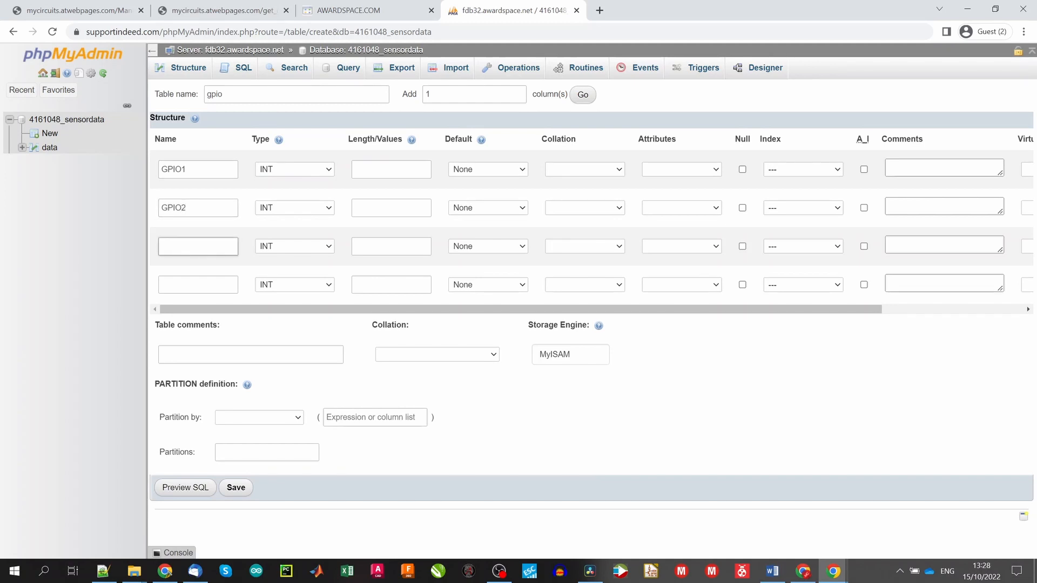
{"action": "type", "text": "GPIO3"}
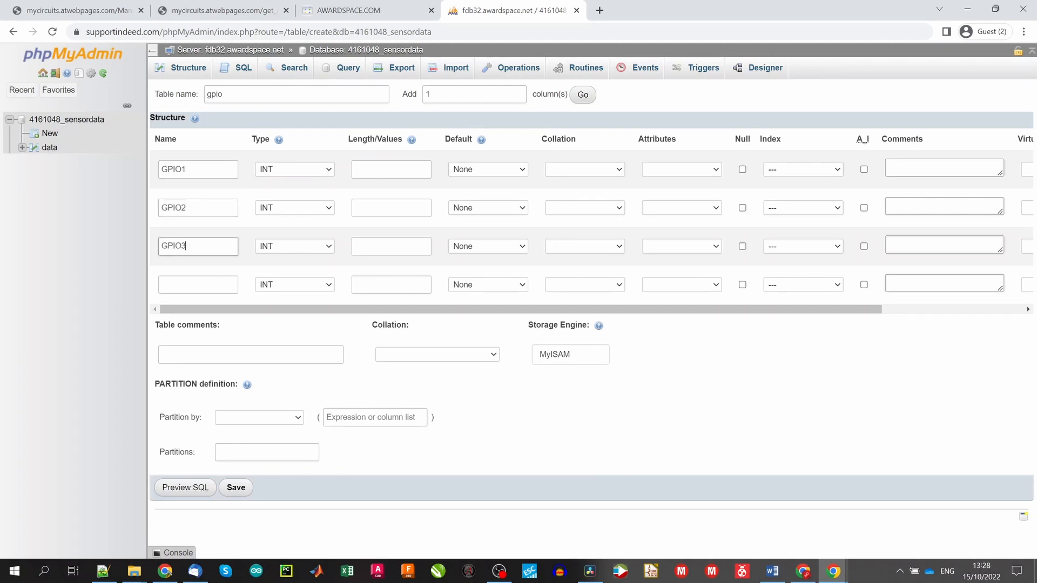
{"action": "left_click", "coordinate": [235, 487]}
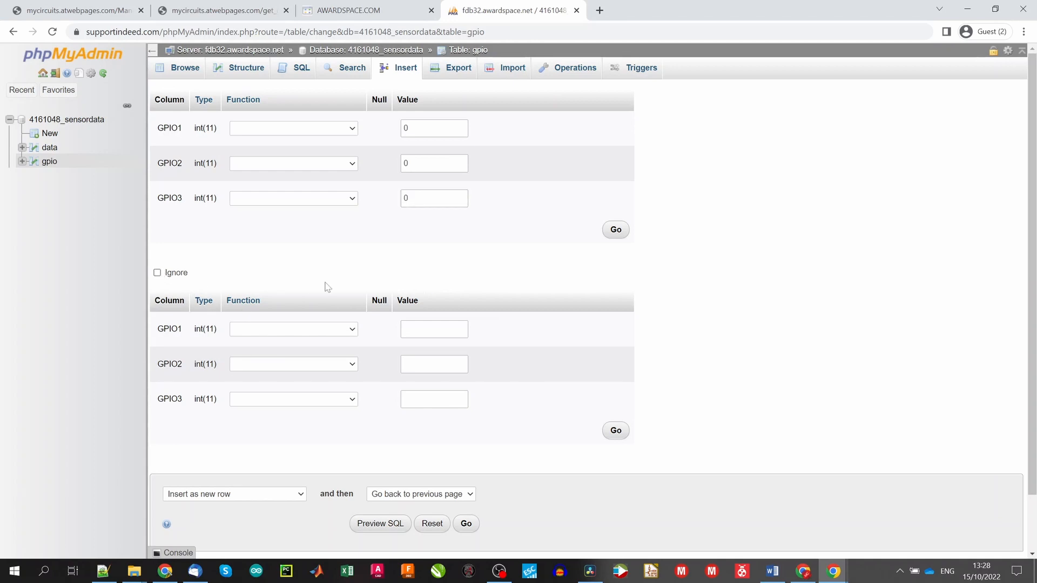
{"action": "scroll", "scroll_direction": "down", "scroll_amount": 3}
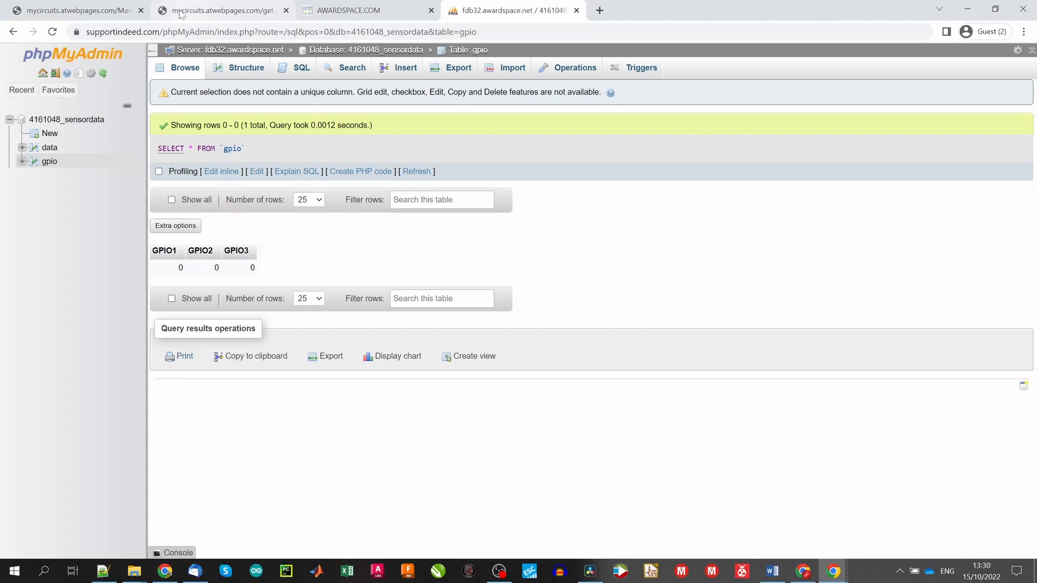
Step: Switch GPIO1 on from ManageESP32.php and confirm the gpio table and get_gpio.php read 1,0,0
{"action": "left_click", "coordinate": [73, 10]}
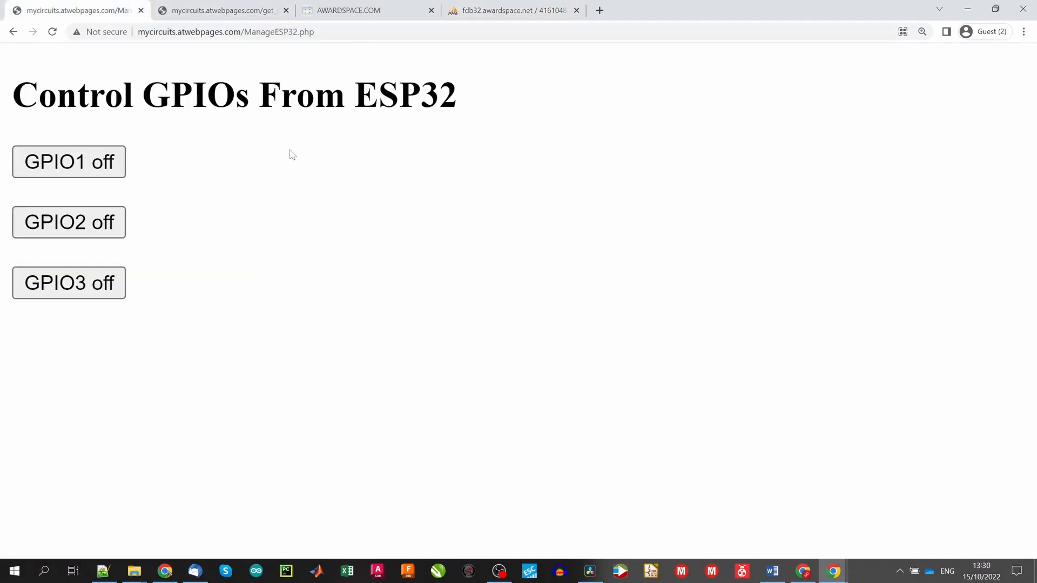
{"action": "left_click", "coordinate": [69, 162]}
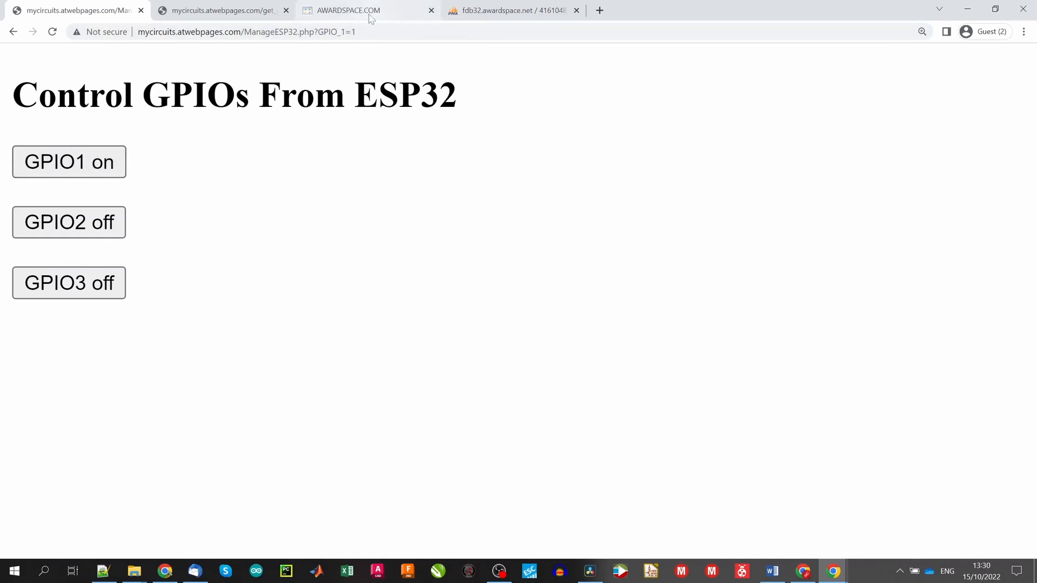
{"action": "left_click", "coordinate": [509, 10]}
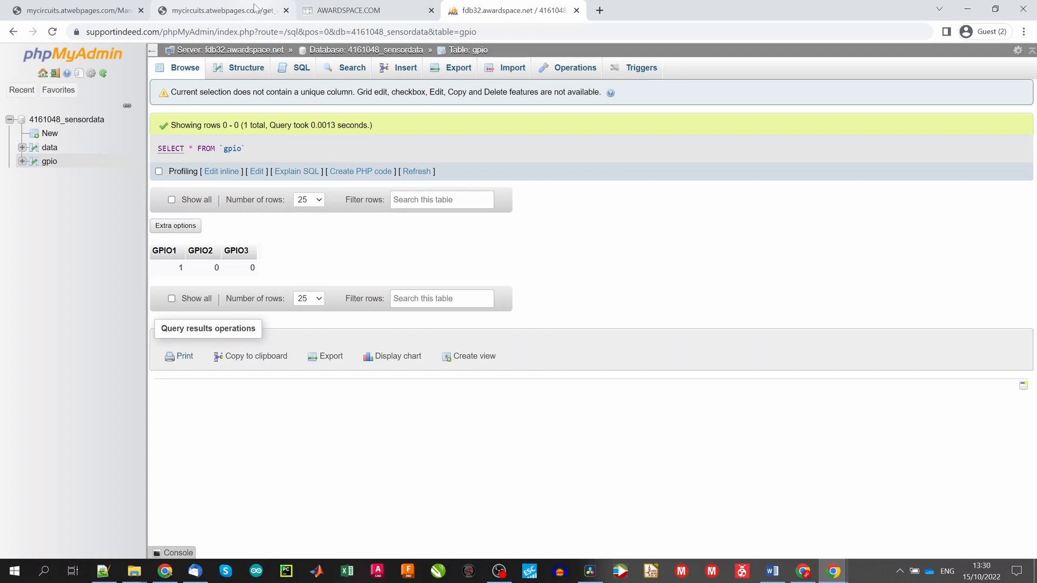
{"action": "left_click", "coordinate": [221, 9]}
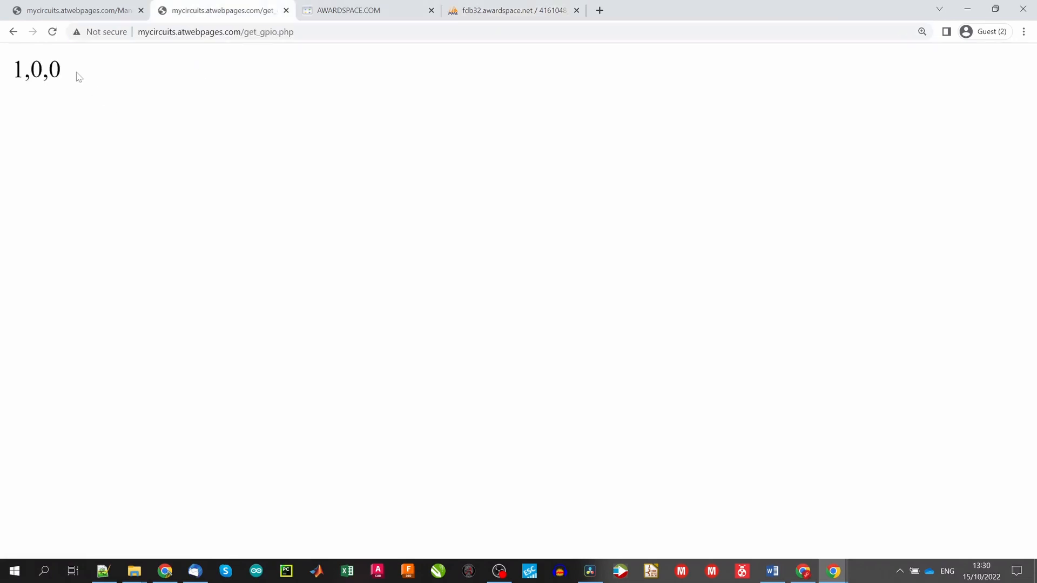
{"action": "left_click", "coordinate": [72, 9]}
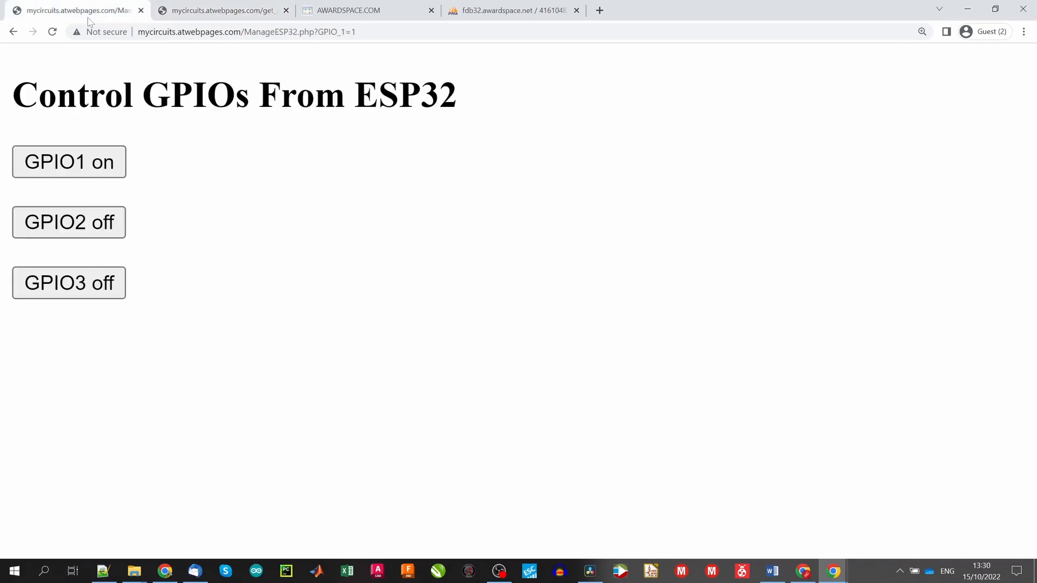
{"action": "left_click", "coordinate": [860, 571]}
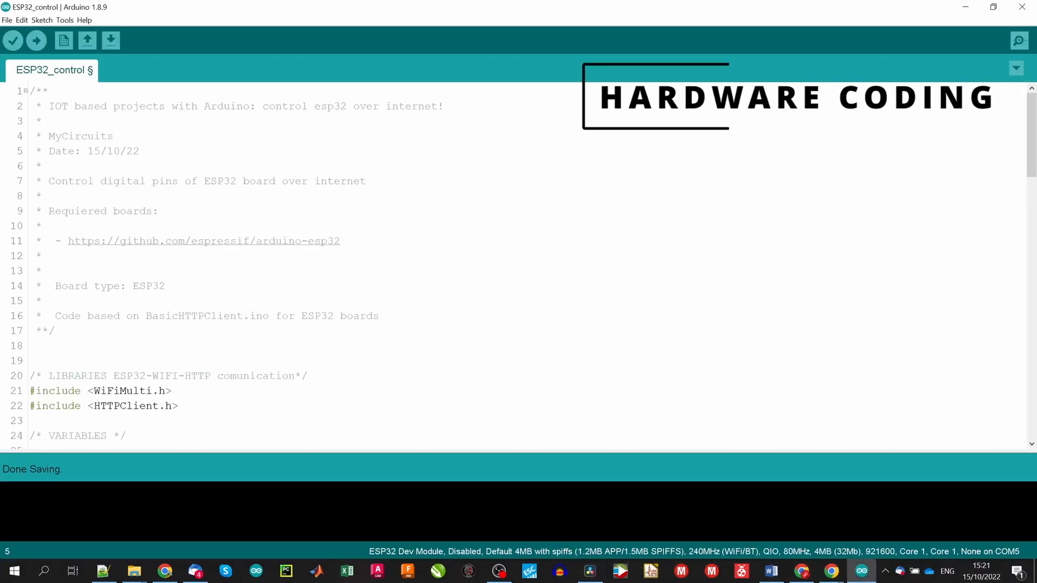
{"action": "scroll", "scroll_direction": "down", "scroll_amount": 3}
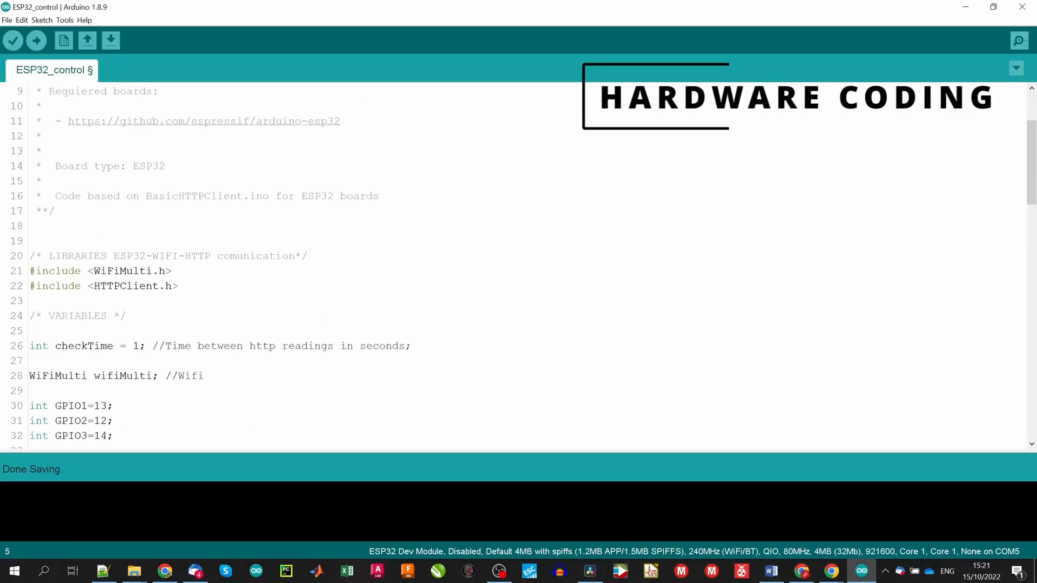
{"action": "left_click_drag", "start_coordinate": [29, 271], "coordinate": [177, 285]}
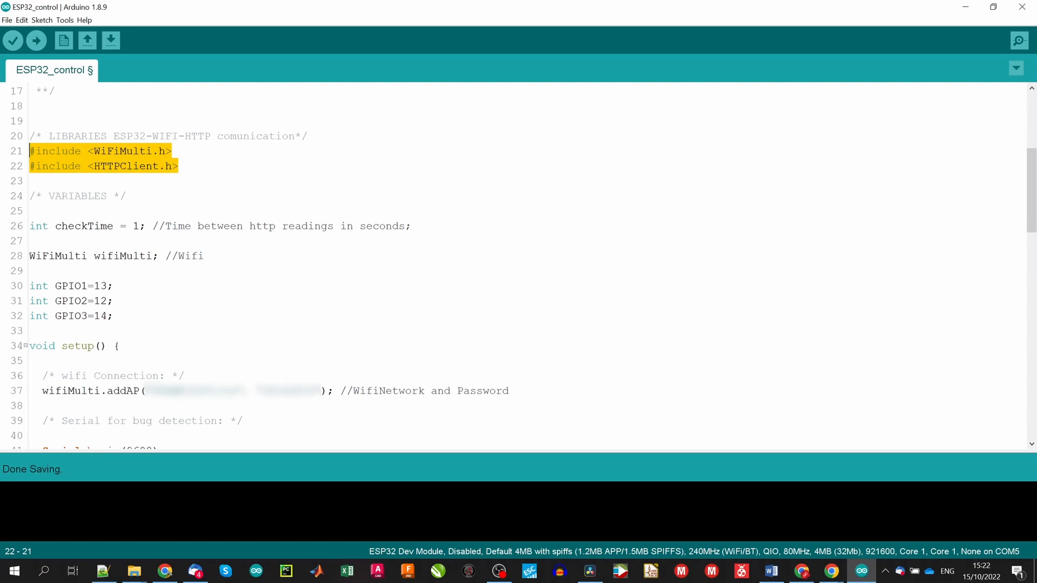
{"action": "double_click", "coordinate": [85, 226]}
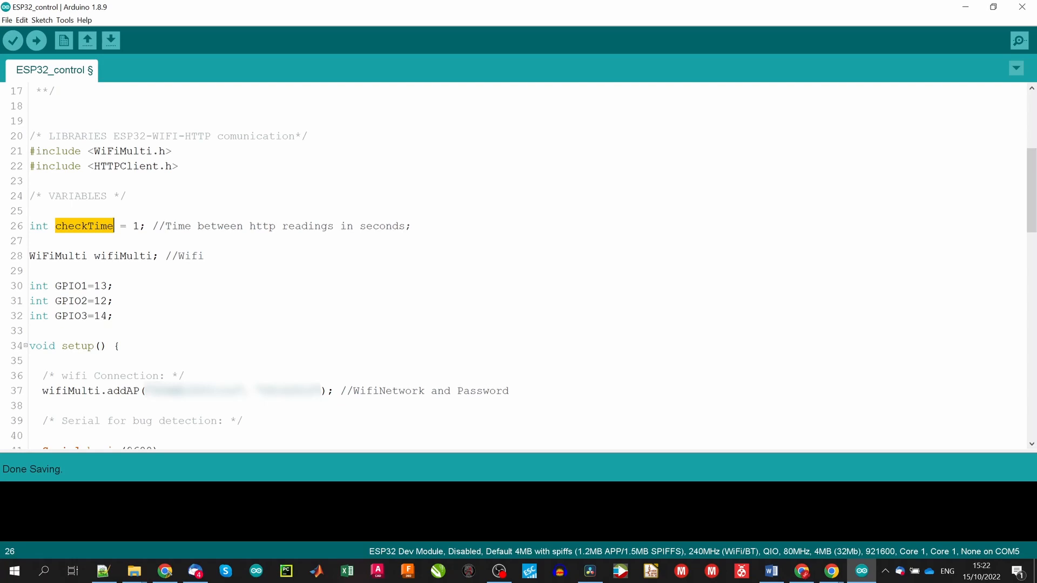
{"action": "double_click", "coordinate": [122, 256]}
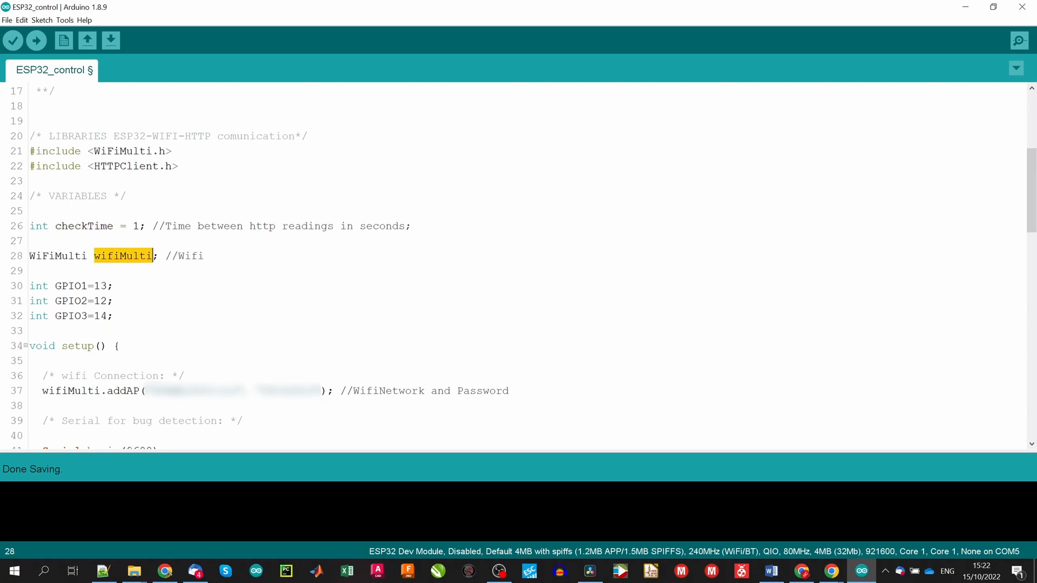
{"action": "left_click_drag", "start_coordinate": [29, 285], "coordinate": [112, 315]}
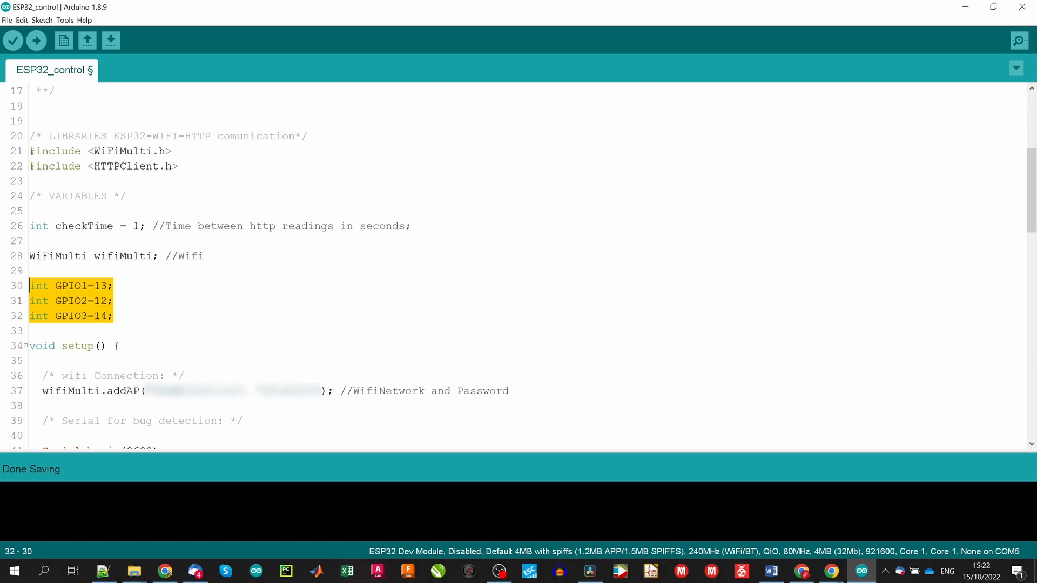
{"action": "scroll", "scroll_direction": "down", "scroll_amount": 3}
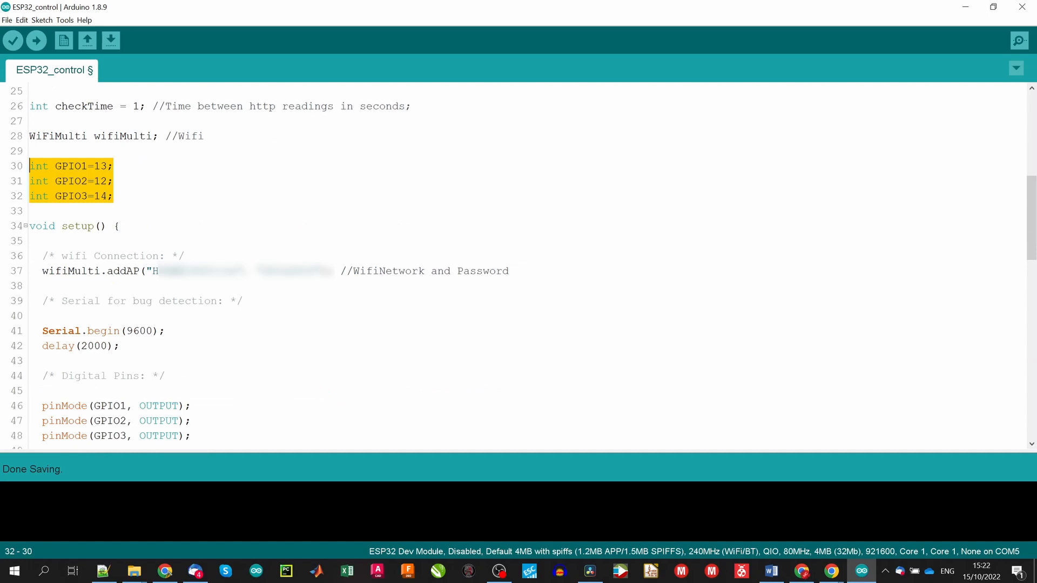
{"action": "left_click", "coordinate": [159, 272]}
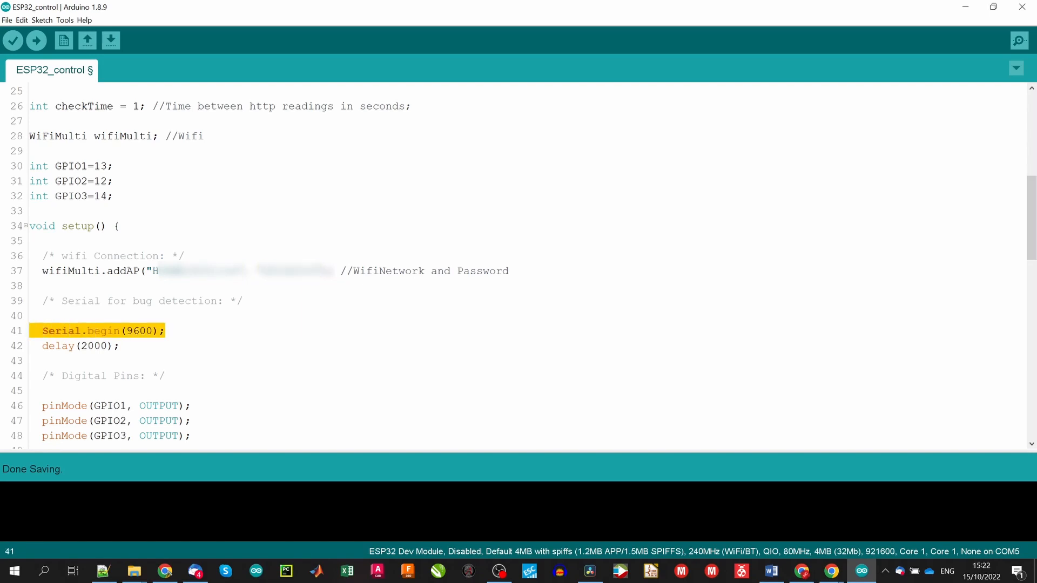
{"action": "scroll", "scroll_direction": "down", "scroll_amount": 3}
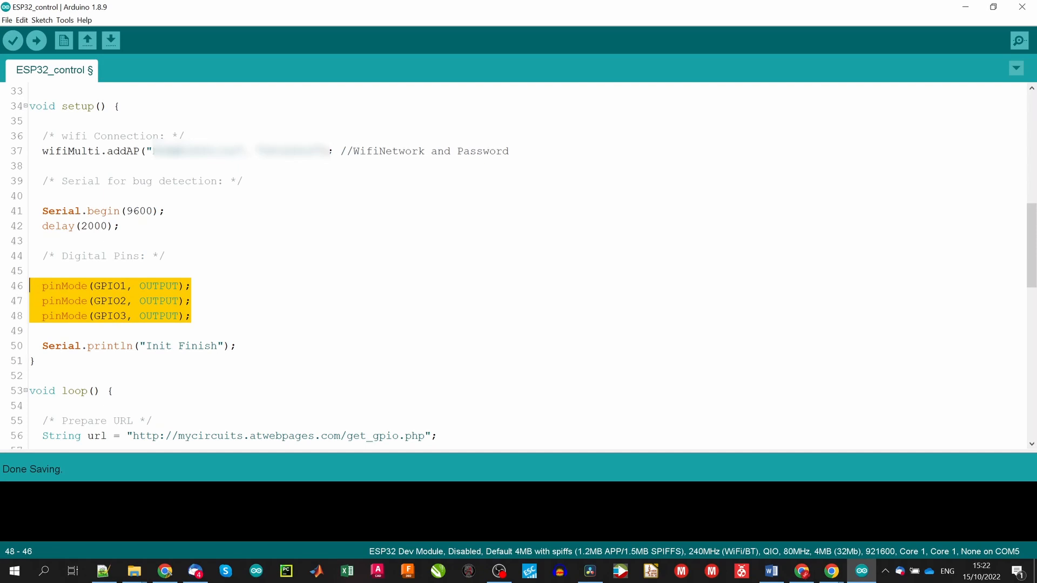
{"action": "scroll", "scroll_direction": "down", "scroll_amount": 3}
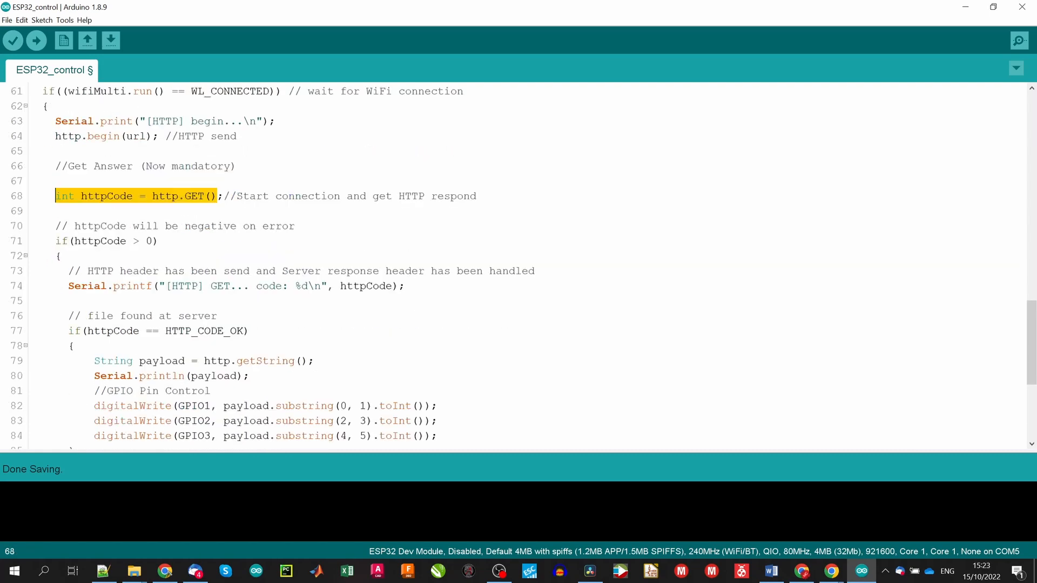
{"action": "scroll", "scroll_direction": "down", "scroll_amount": 3}
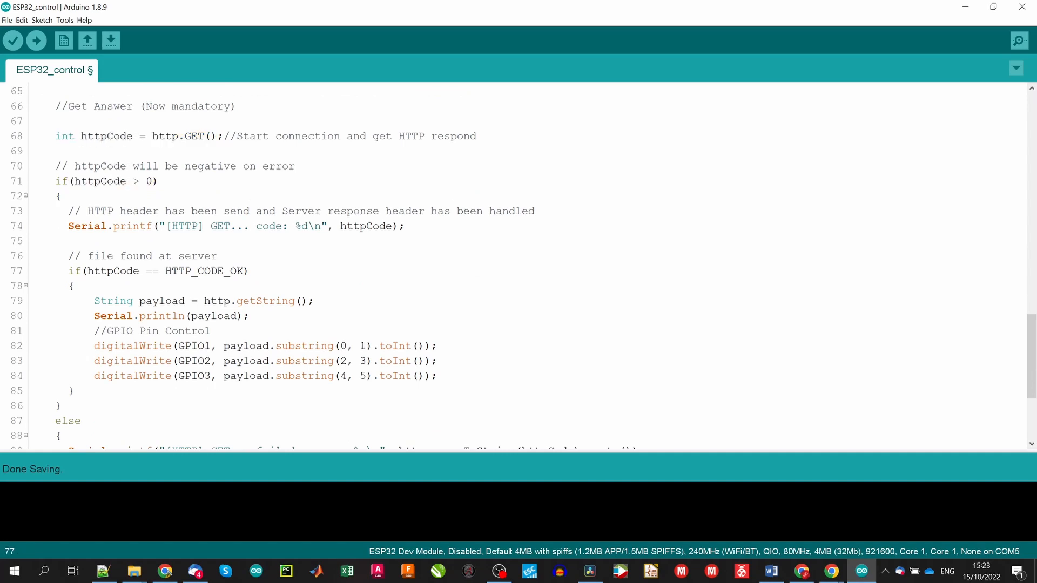
{"action": "double_click", "coordinate": [162, 301]}
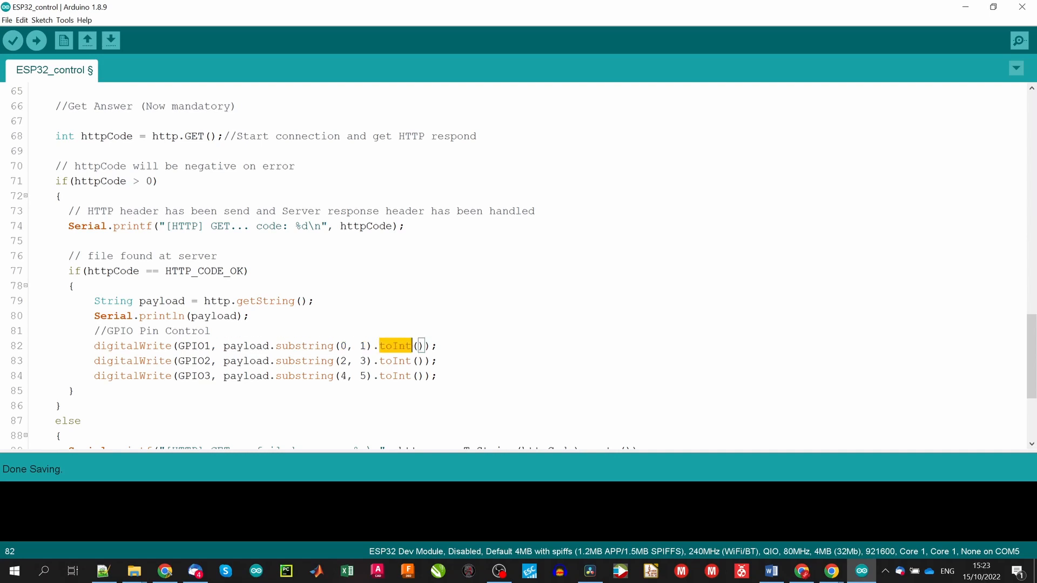
{"action": "scroll", "scroll_direction": "down", "scroll_amount": 3}
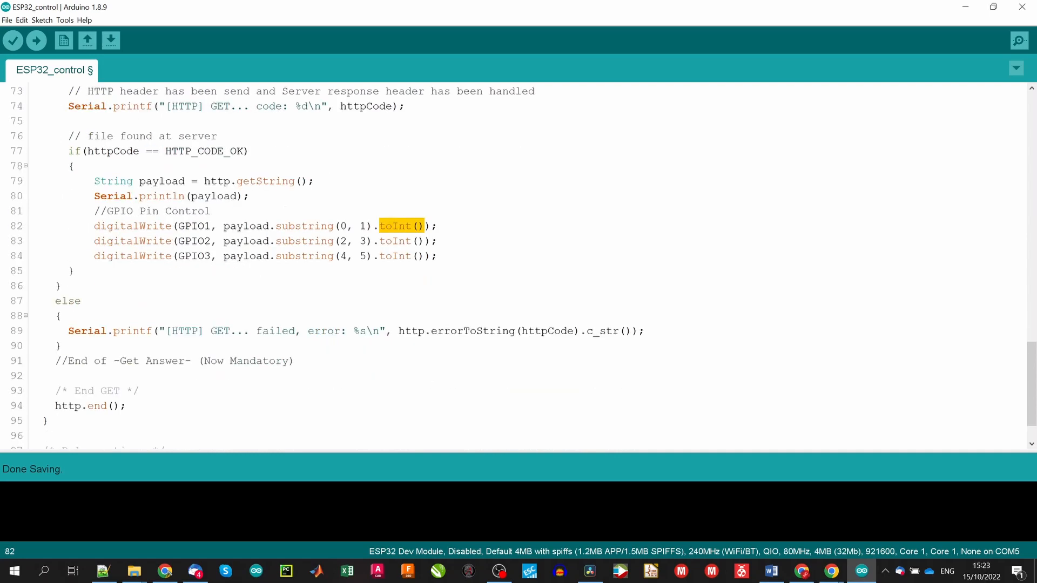
{"action": "scroll", "scroll_direction": "down", "scroll_amount": 3}
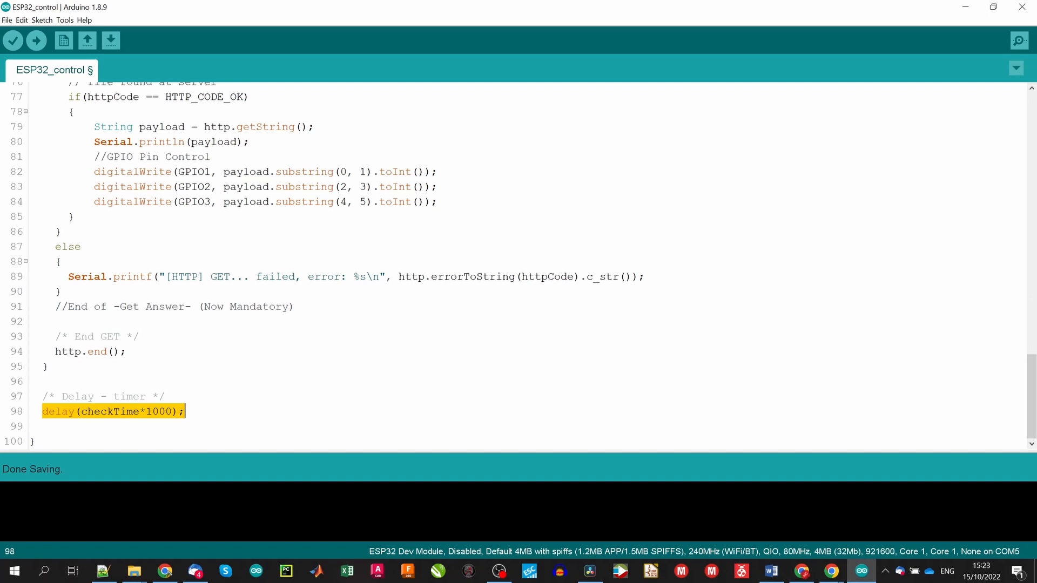
{"action": "mouse_move", "coordinate": [546, 544]}
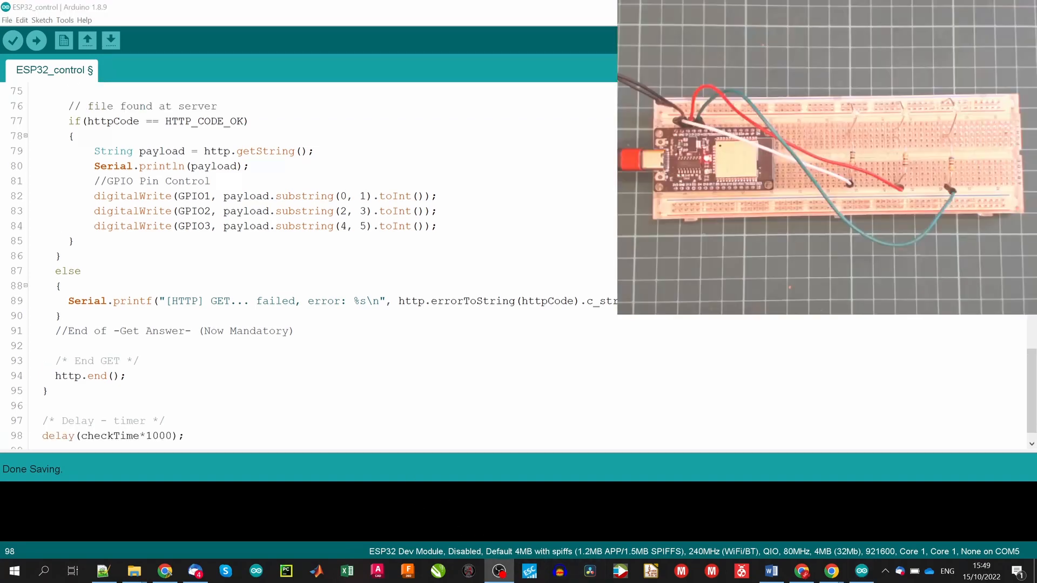
Step: Confirm COM5 as the port under Tools and upload the sketch to the ESP32 Dev Module
{"action": "left_click", "coordinate": [65, 20]}
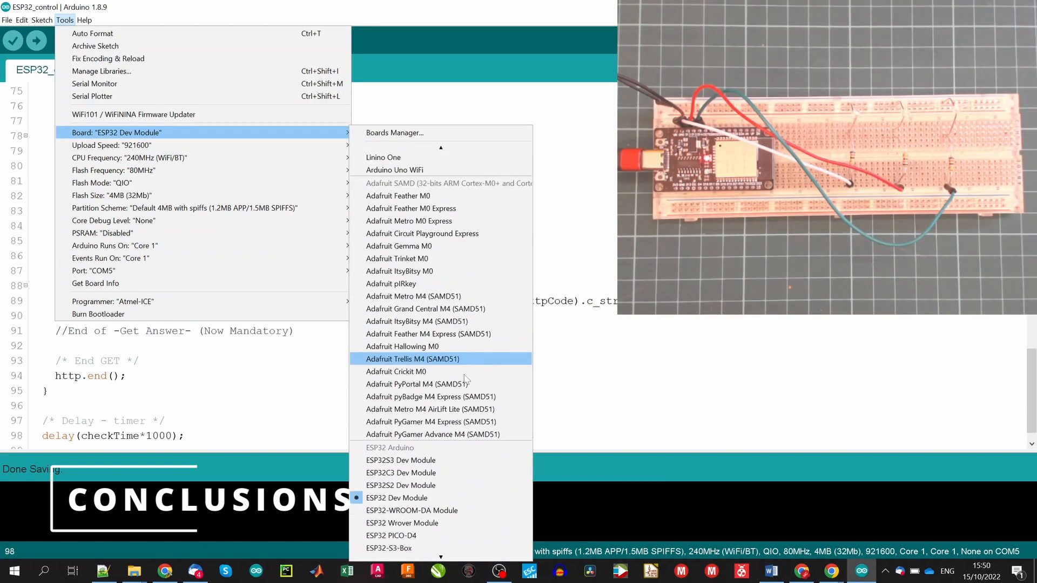
{"action": "left_click", "coordinate": [92, 270]}
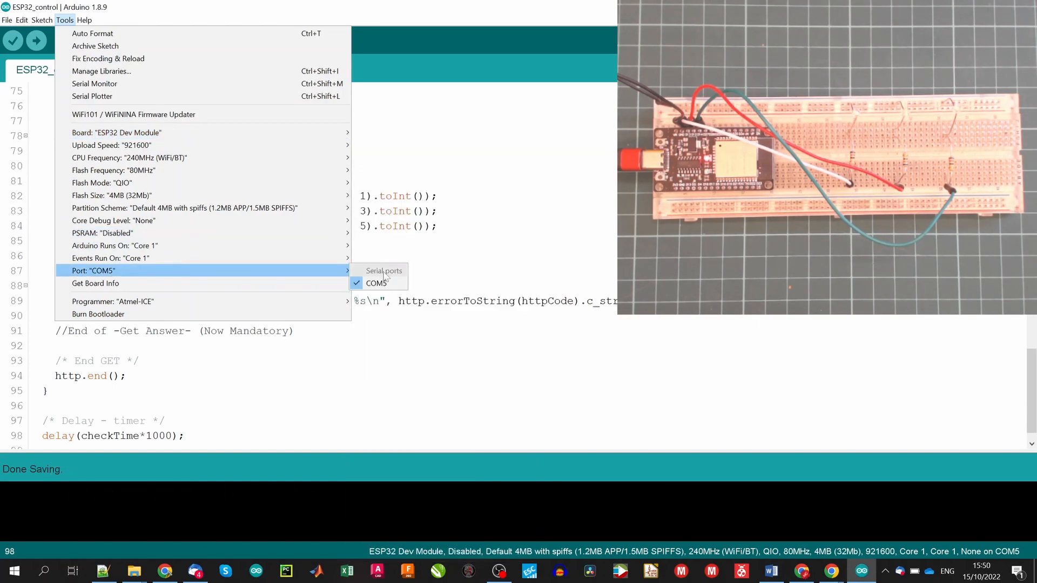
{"action": "left_click", "coordinate": [38, 40]}
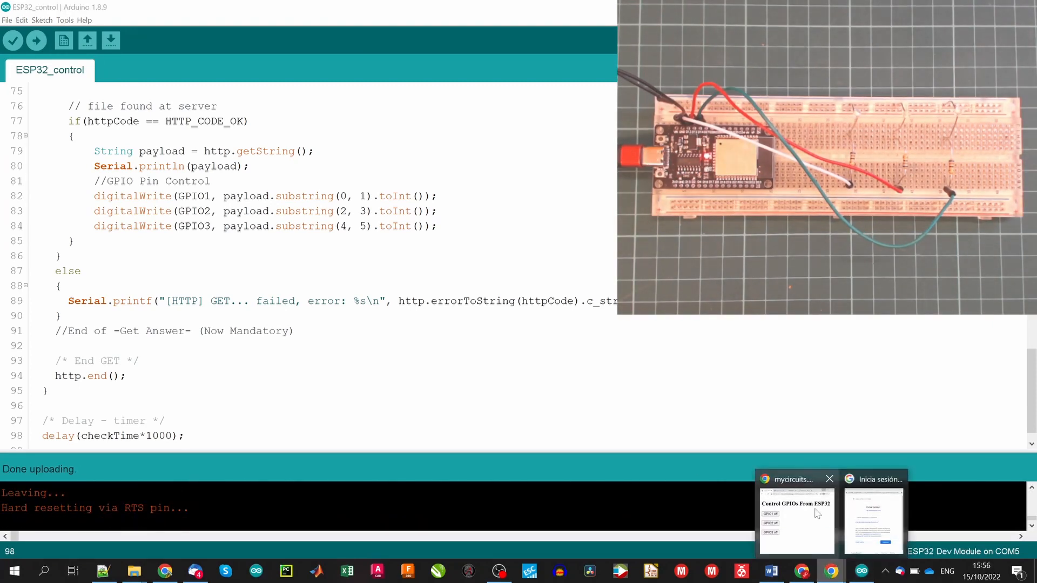
Step: Toggle GPIO1, GPIO2 and GPIO3 on the control page to switch the LEDs, ending with GPIO1 on, GPIO2–3 off
{"action": "left_click", "coordinate": [796, 516]}
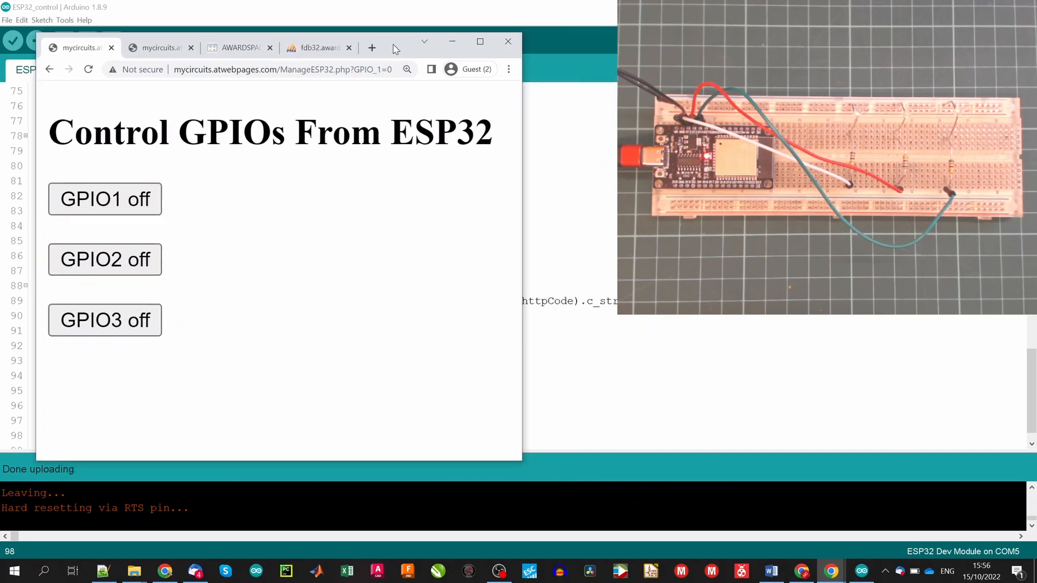
{"action": "left_click", "coordinate": [104, 200]}
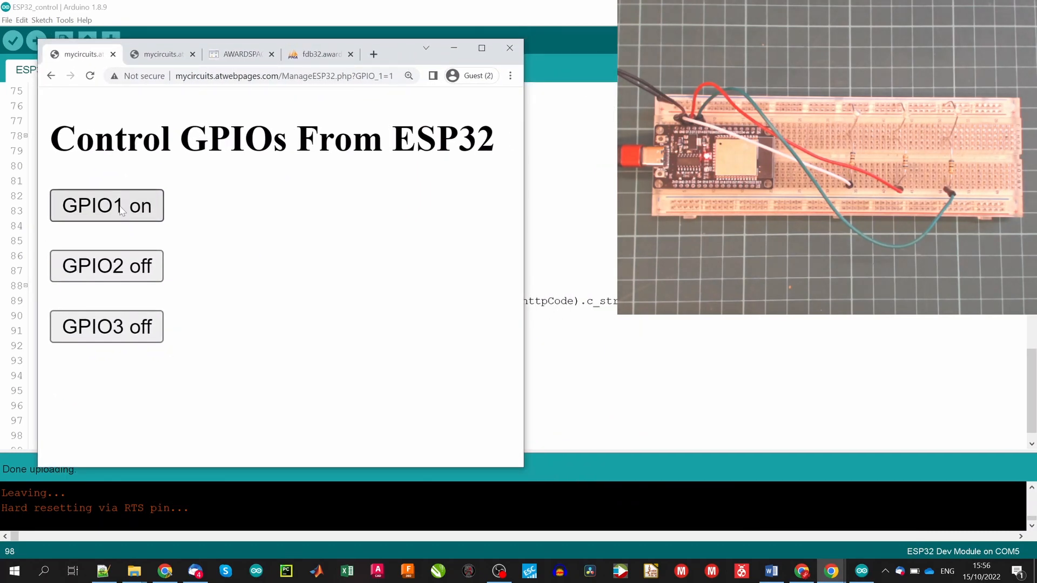
{"action": "left_click", "coordinate": [106, 265]}
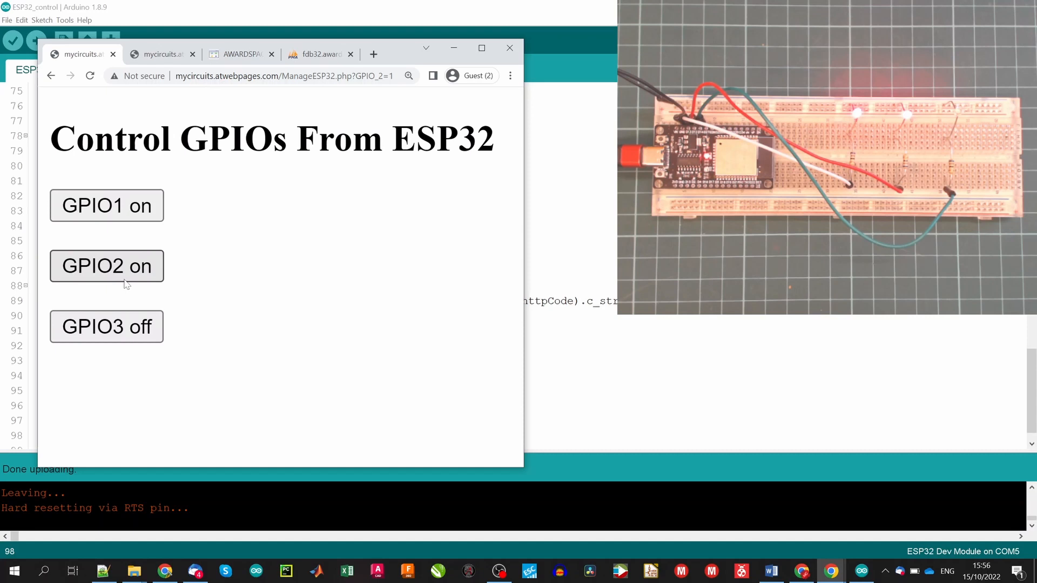
{"action": "left_click", "coordinate": [106, 326]}
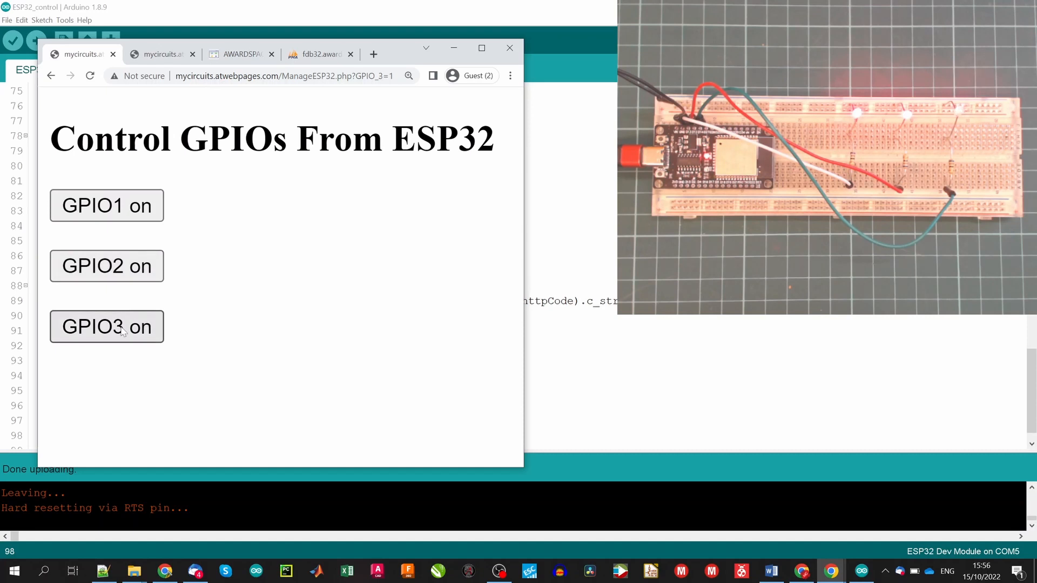
{"action": "left_click", "coordinate": [106, 326]}
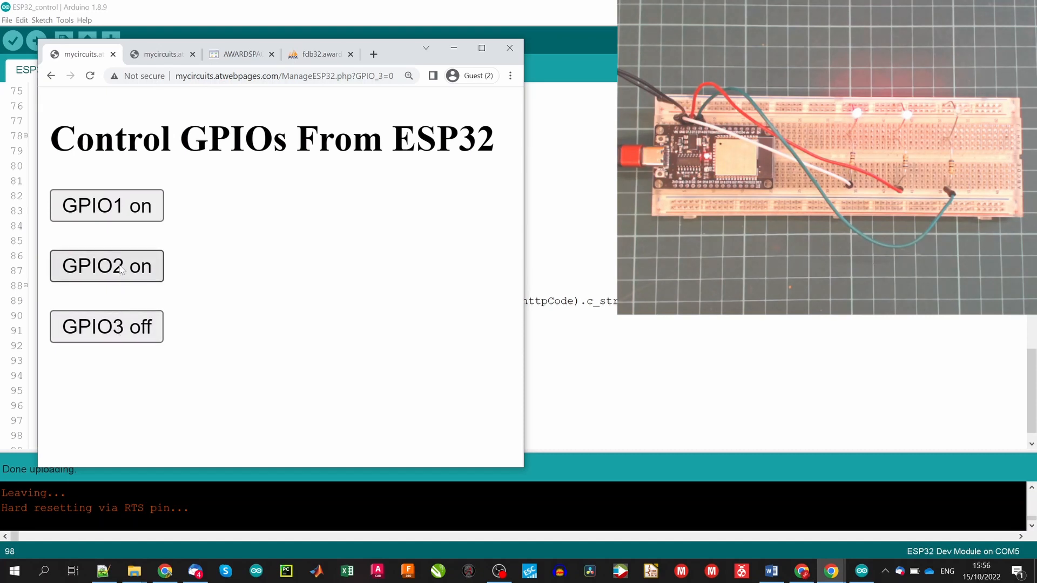
{"action": "left_click", "coordinate": [106, 206]}
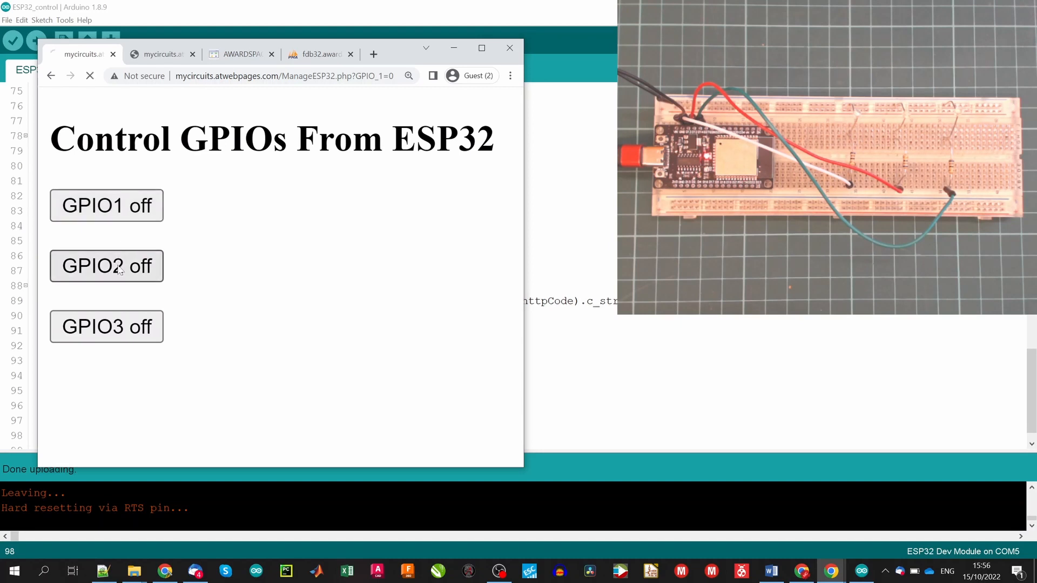
{"action": "left_click", "coordinate": [106, 266]}
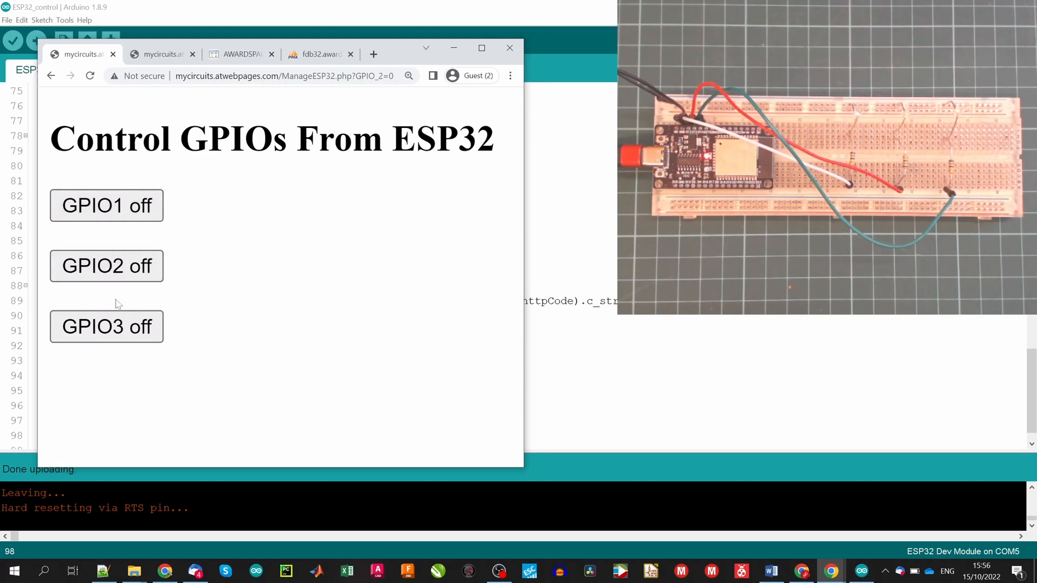
{"action": "left_click", "coordinate": [106, 205]}
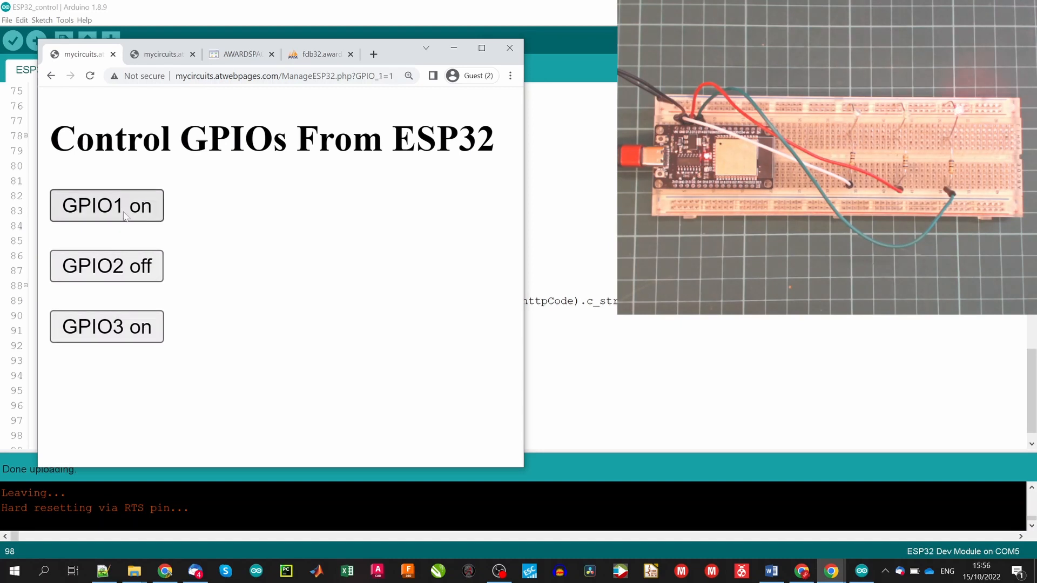
{"action": "left_click", "coordinate": [106, 327]}
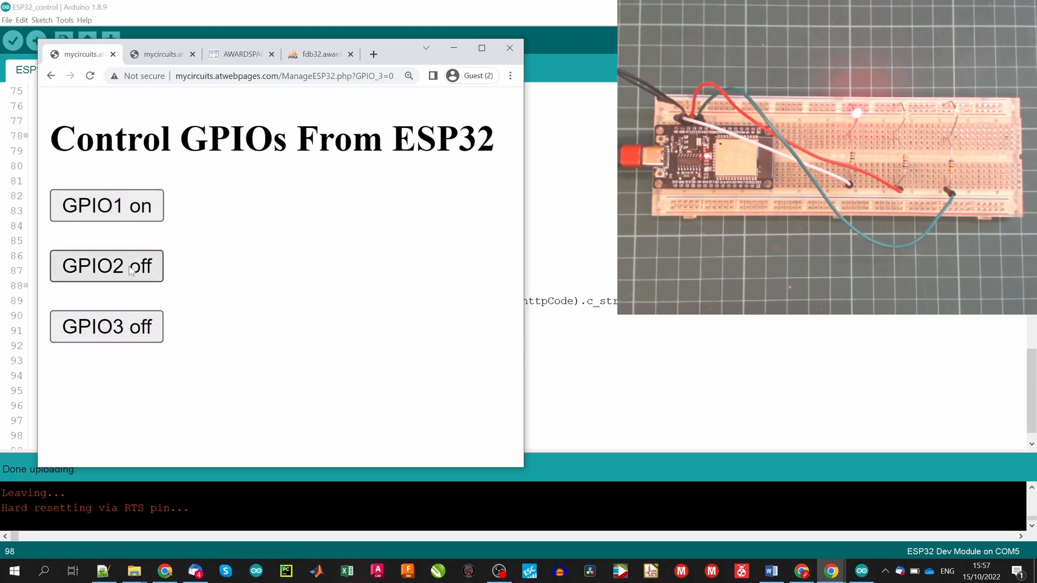
{"action": "left_click", "coordinate": [106, 265]}
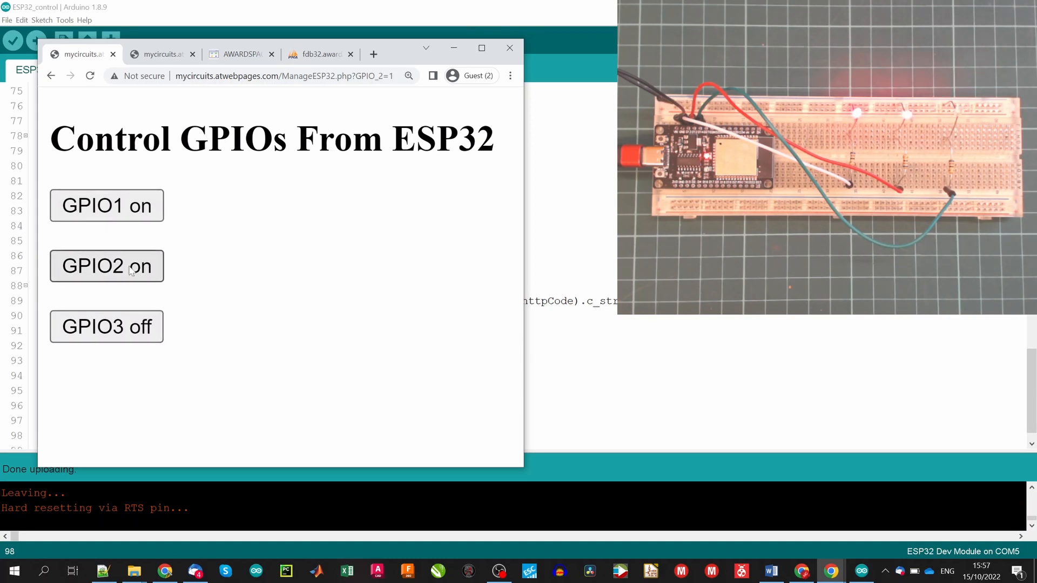
{"action": "left_click", "coordinate": [107, 266]}
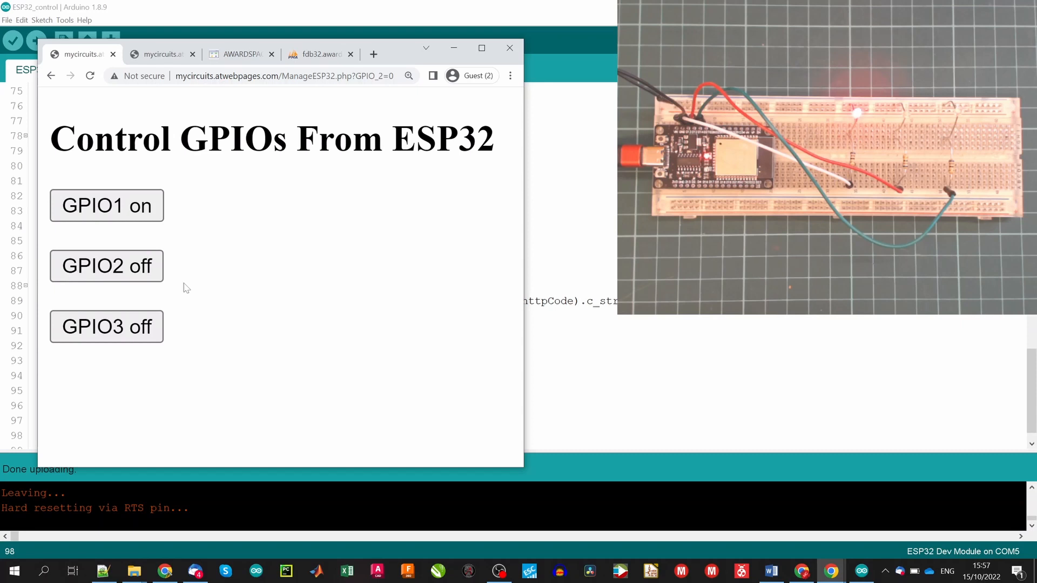